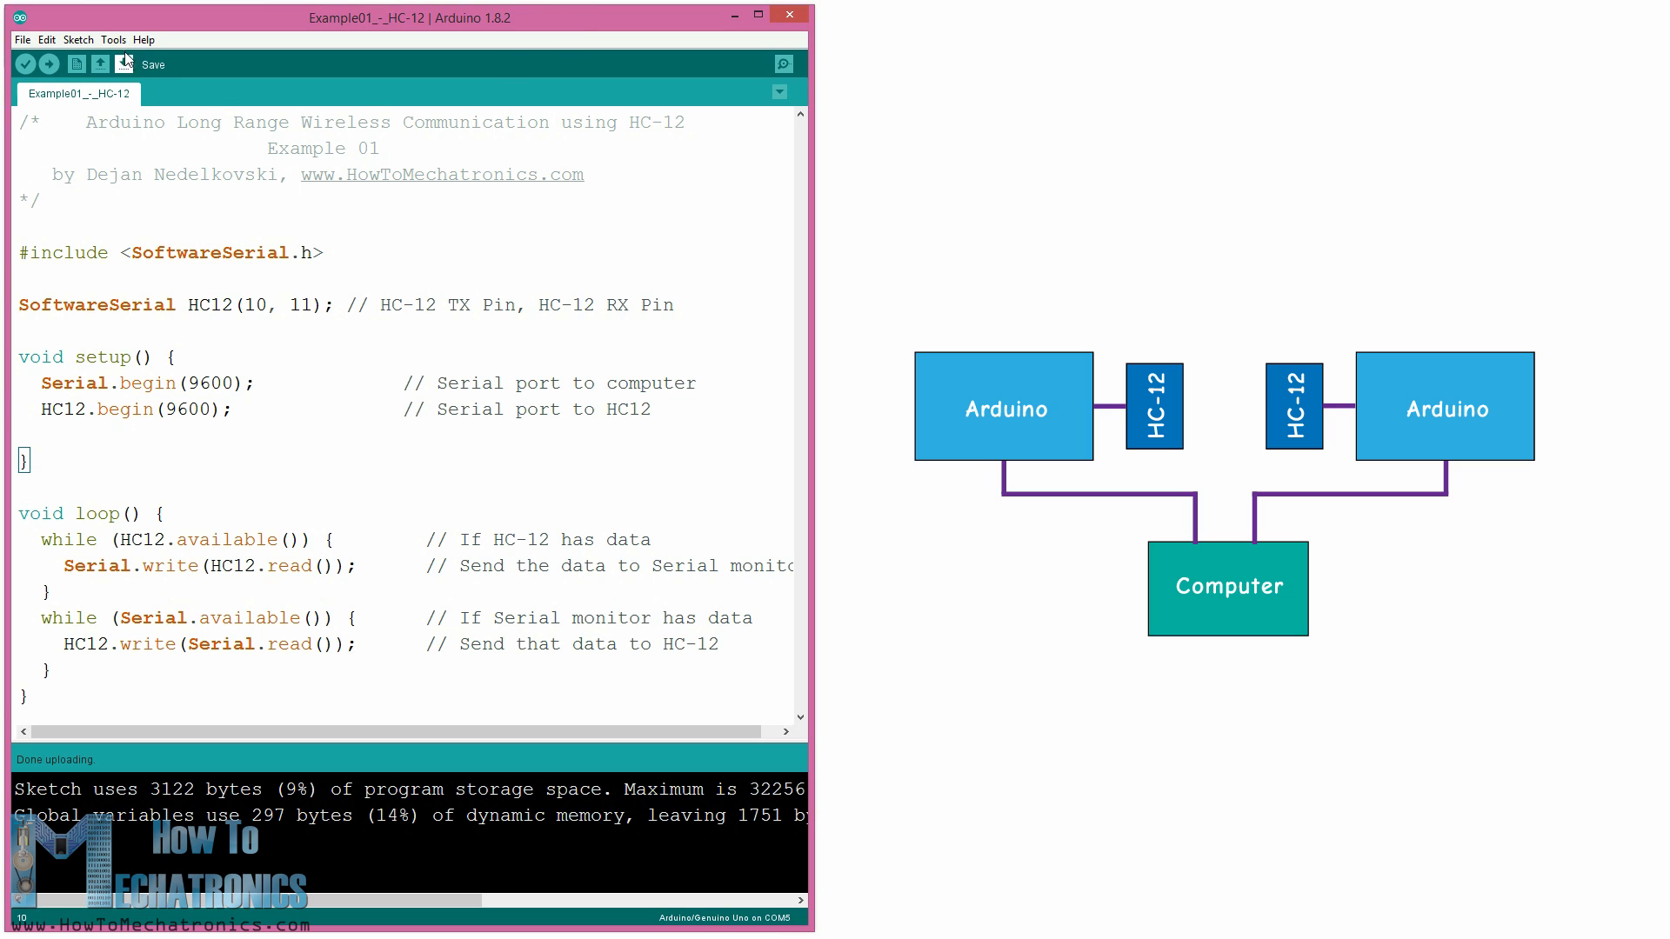
Select COM4 (Mega 2560) in the second window and start uploading the Example 01 sketch.
click(113, 40)
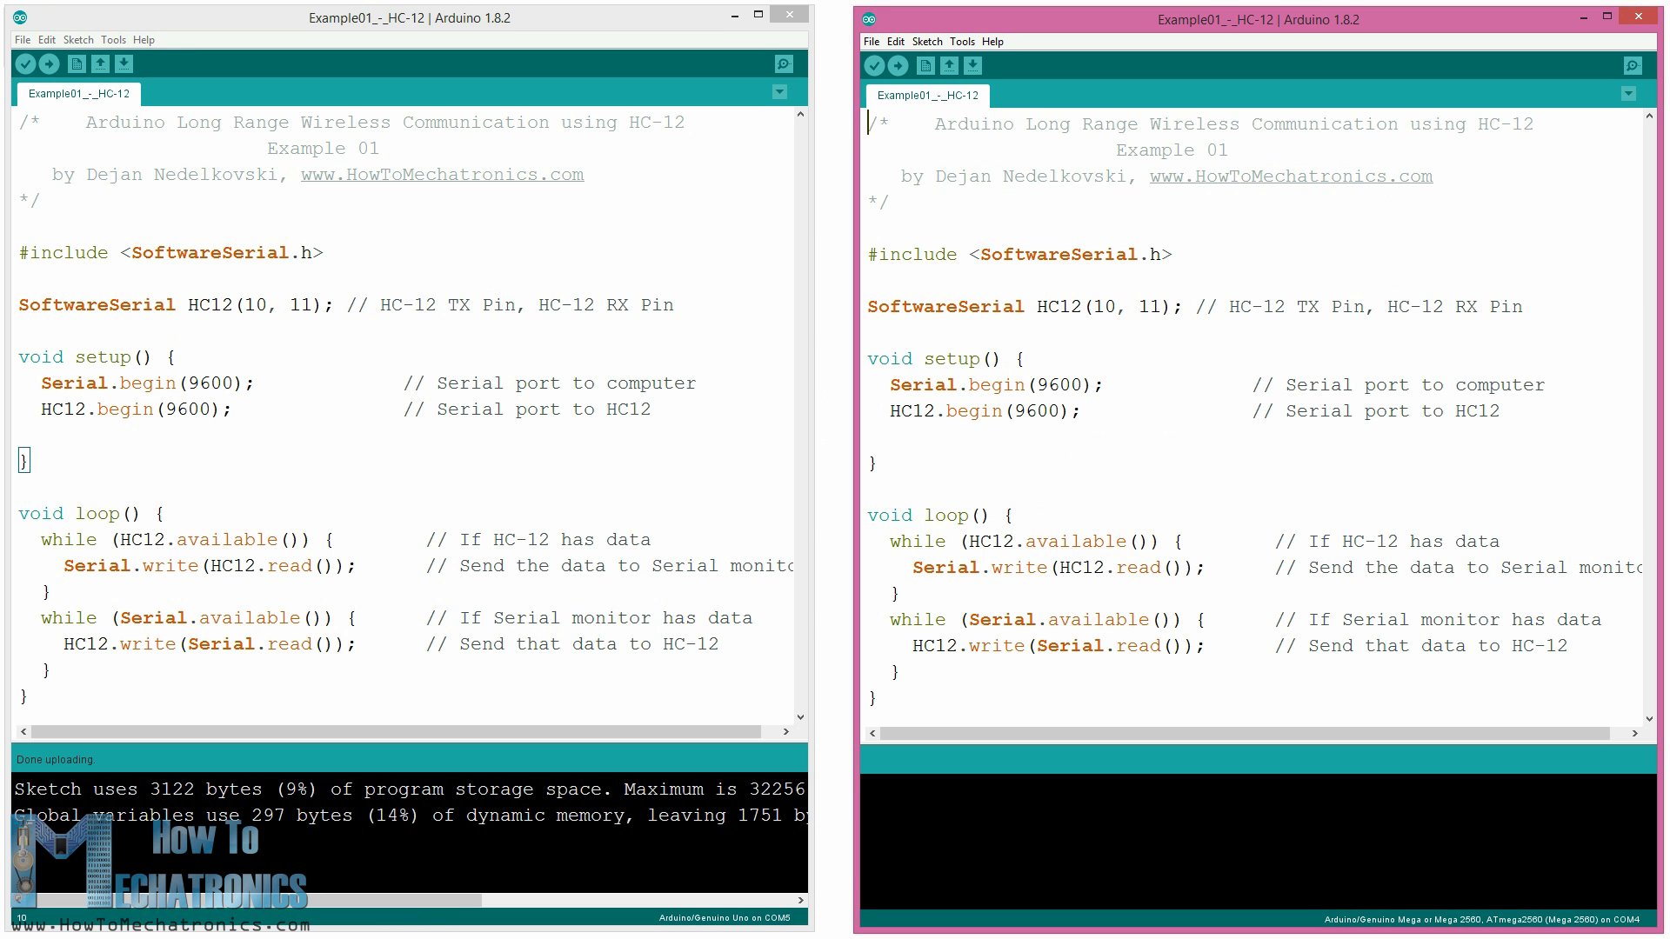
click(961, 42)
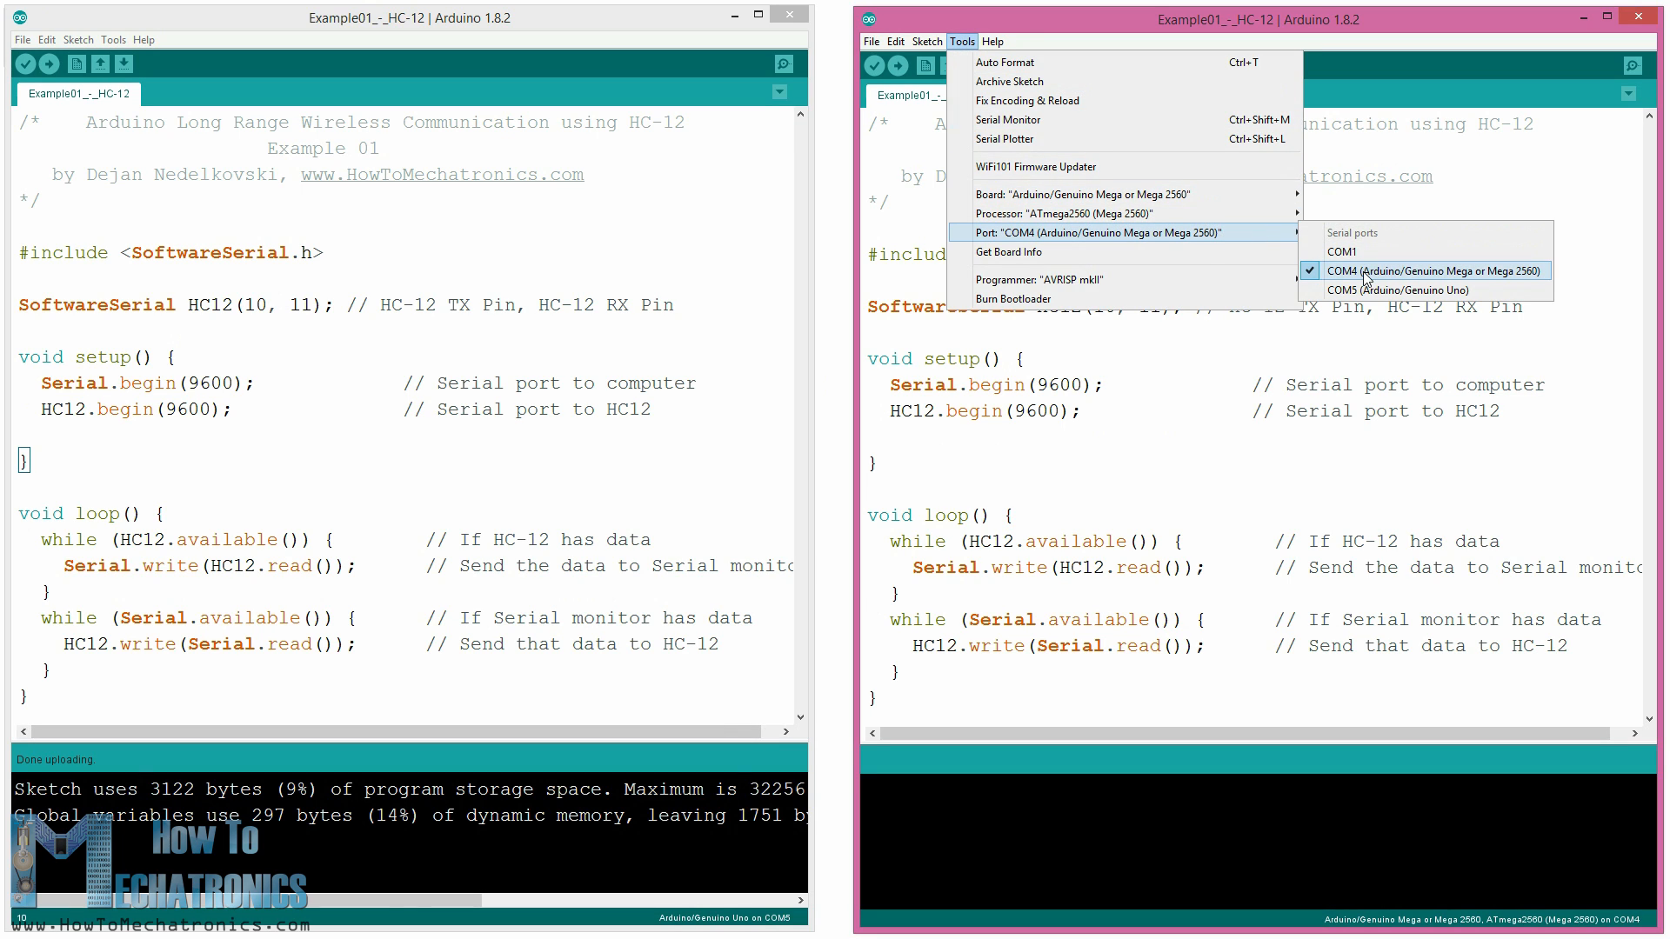
click(900, 66)
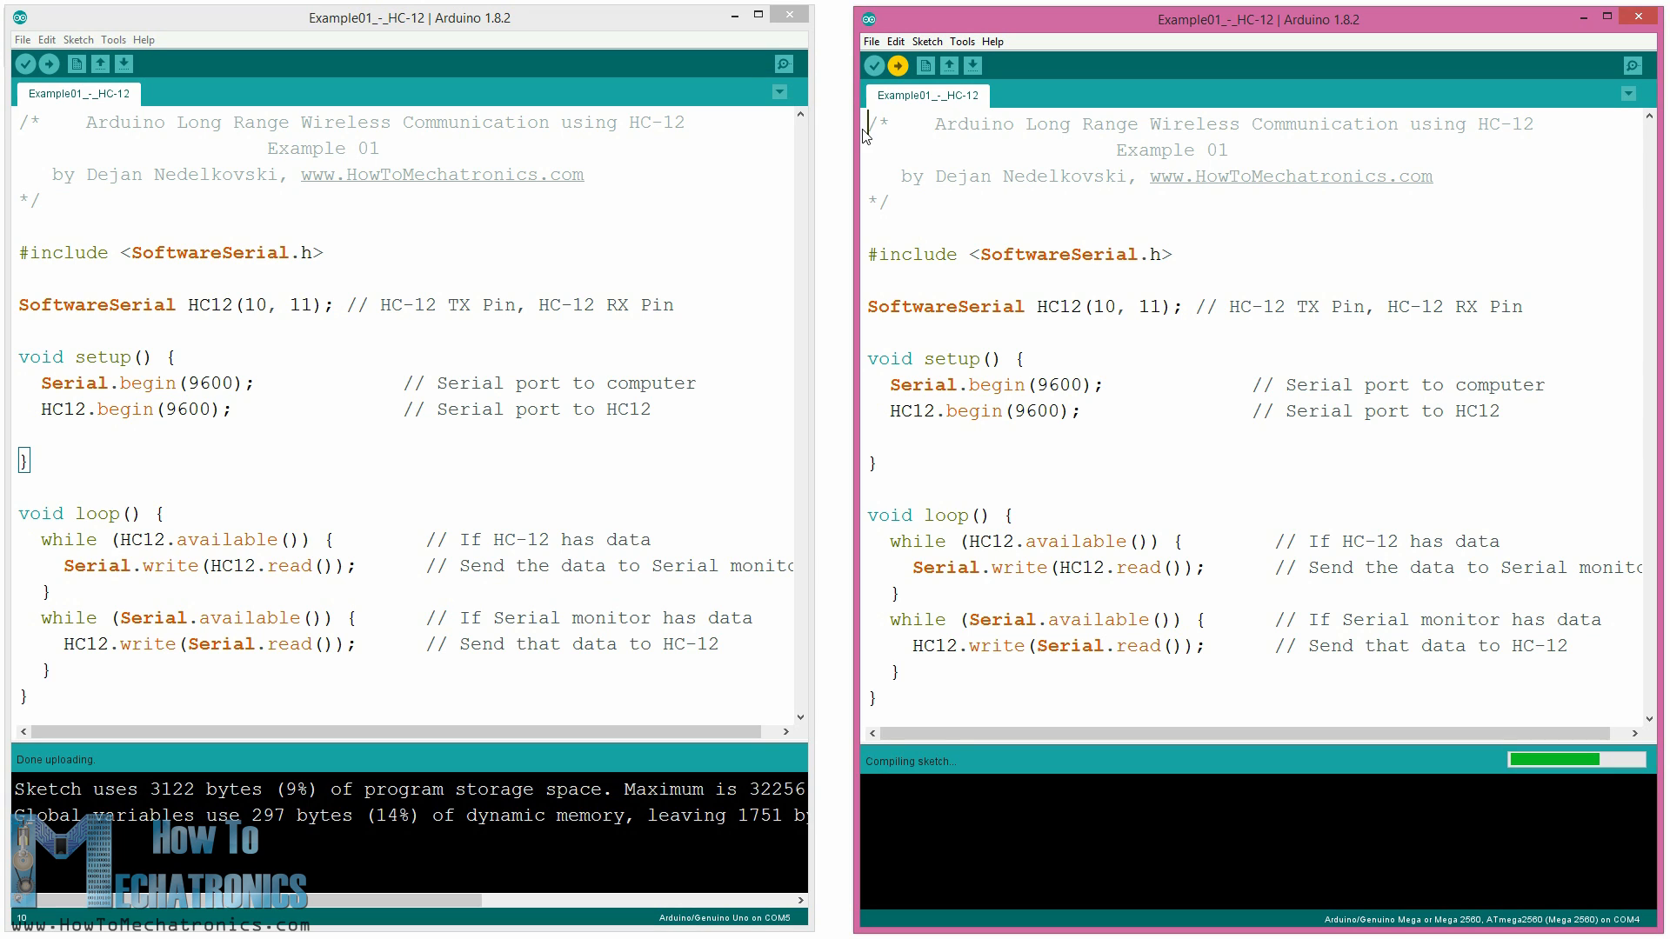
Open the Uno (COM5) and Mega (COM4) serial monitors and exchange 'Hello' and 'OK'.
click(783, 64)
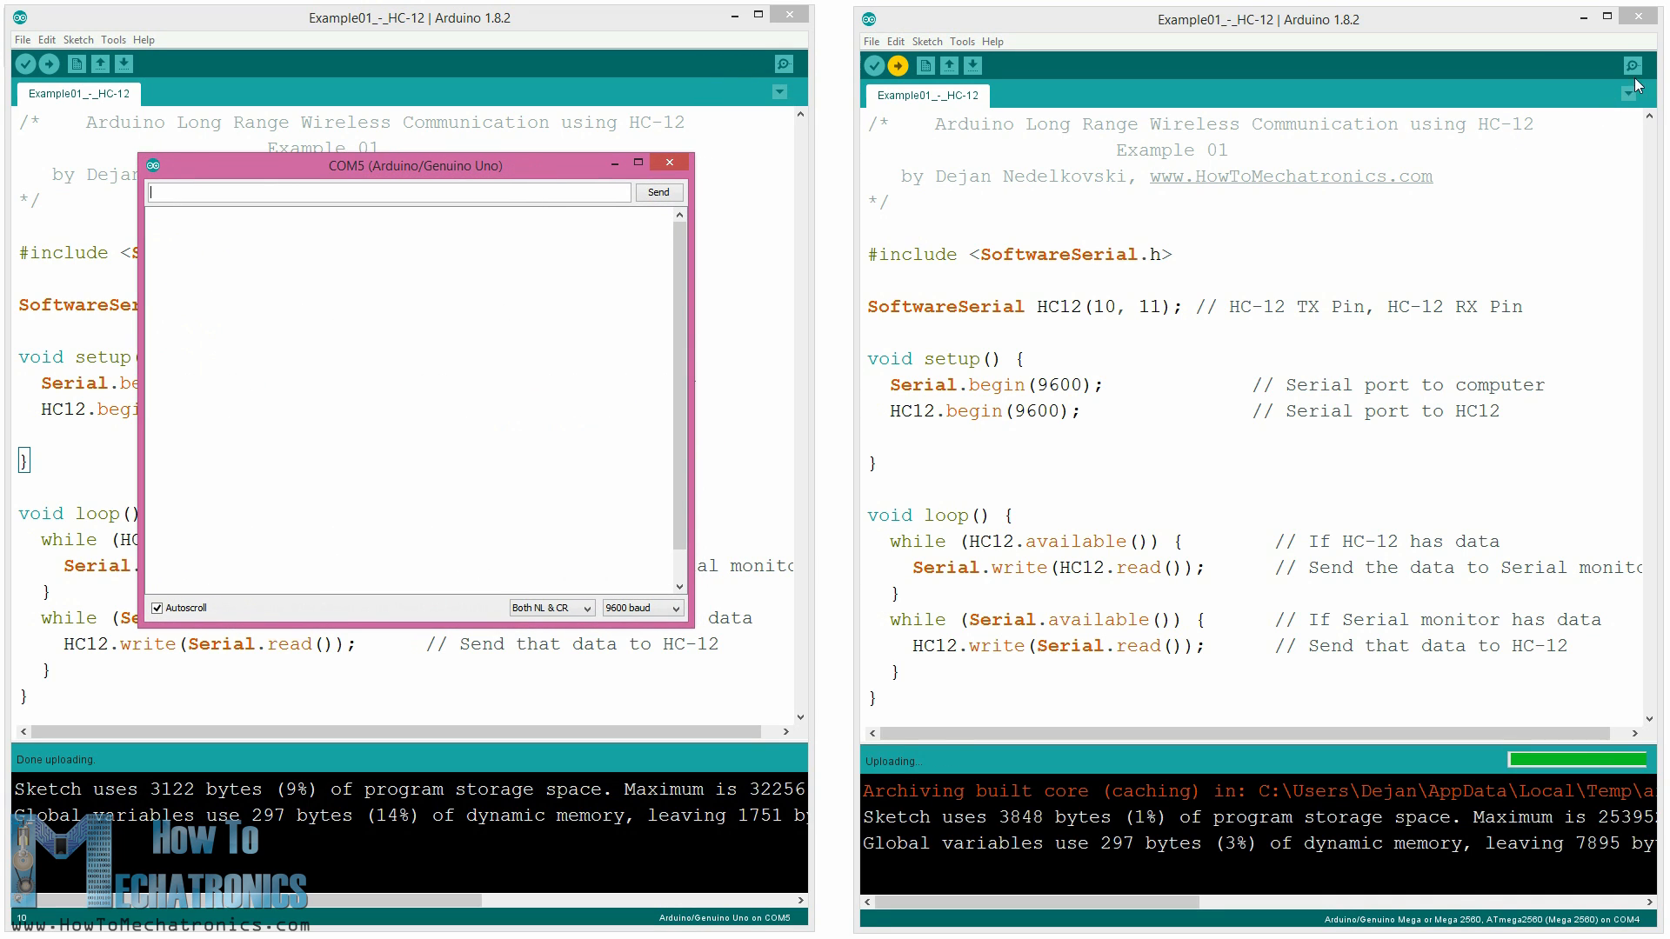
click(1632, 66)
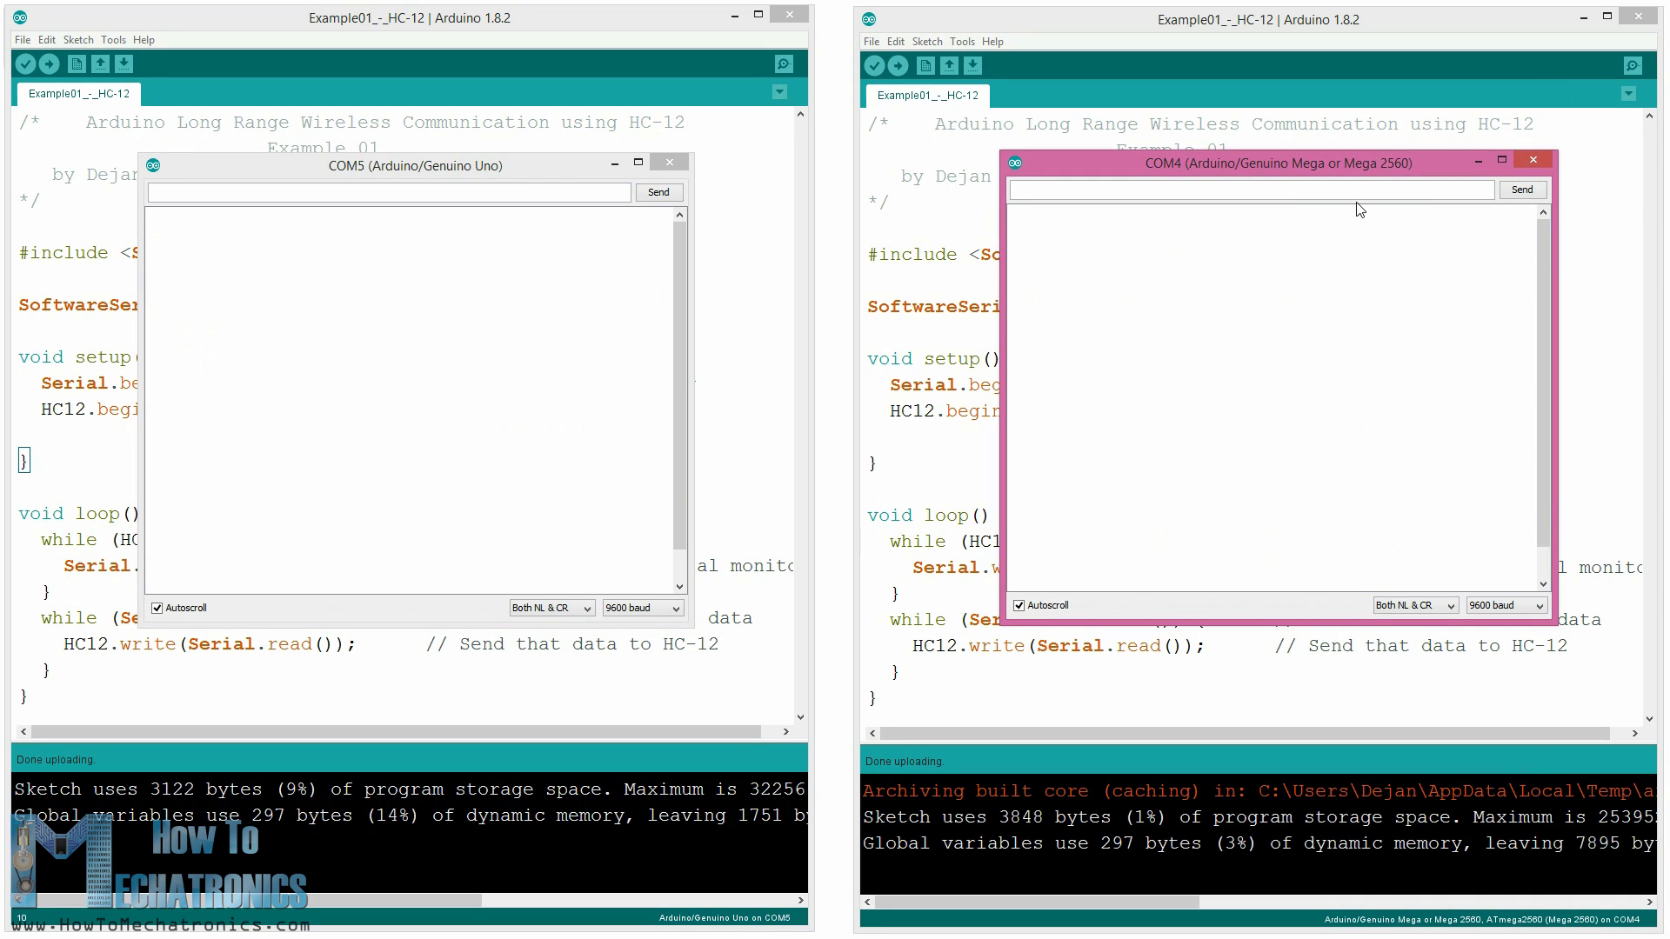
mouse_move(1276, 228)
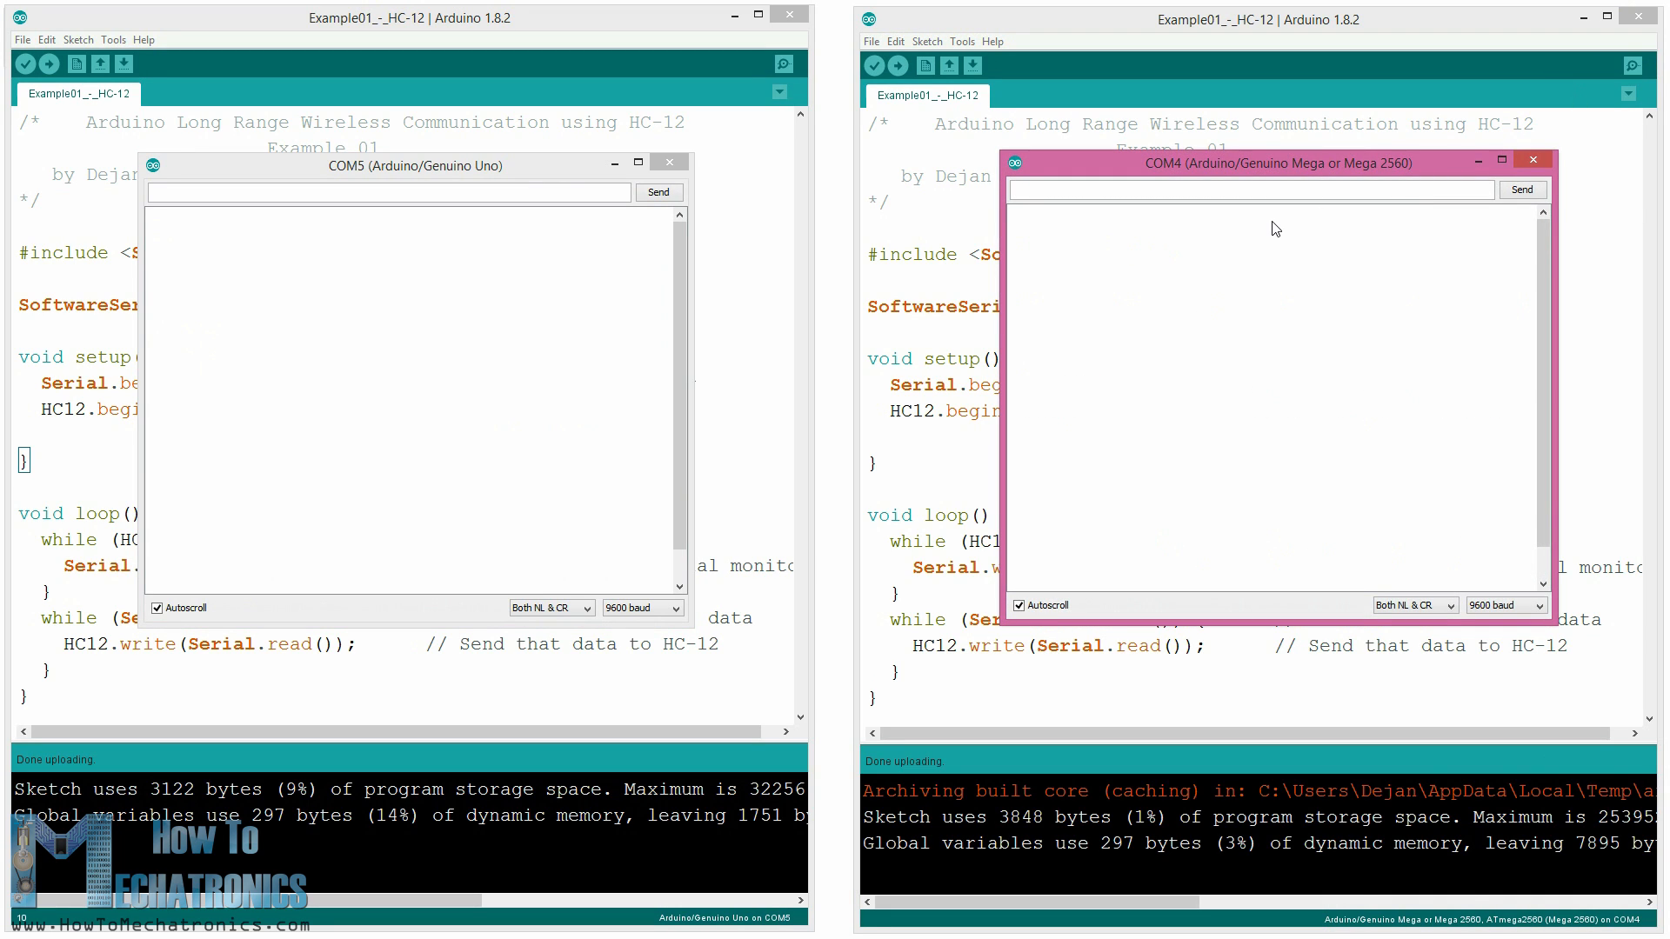
text(He)
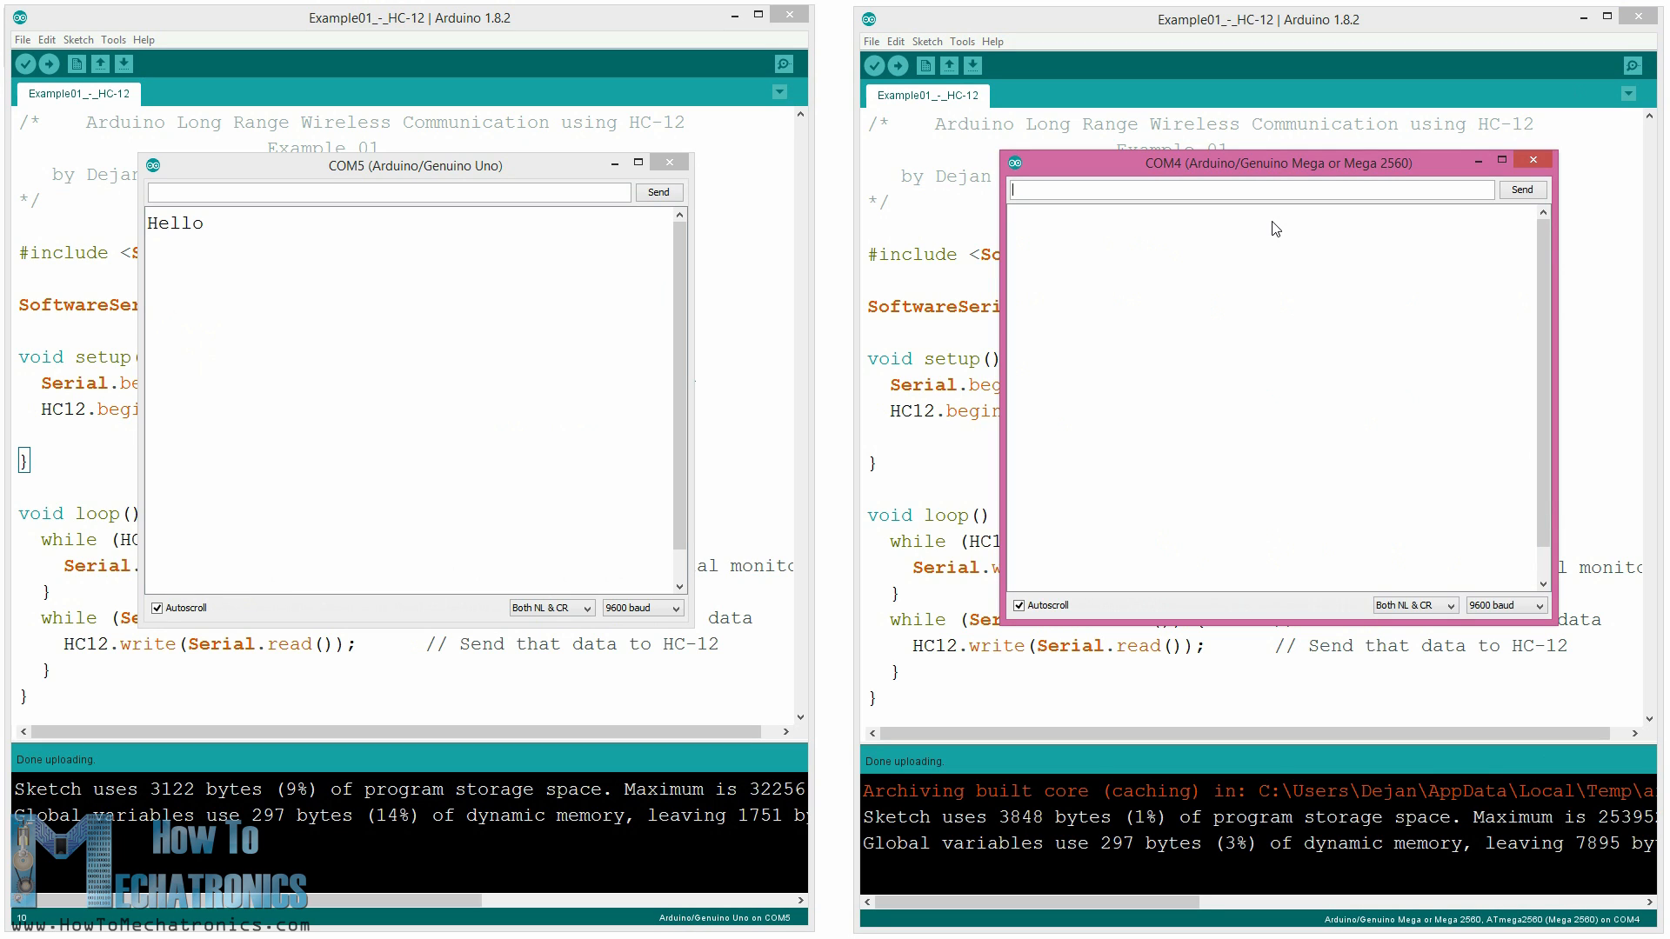
text(OK)
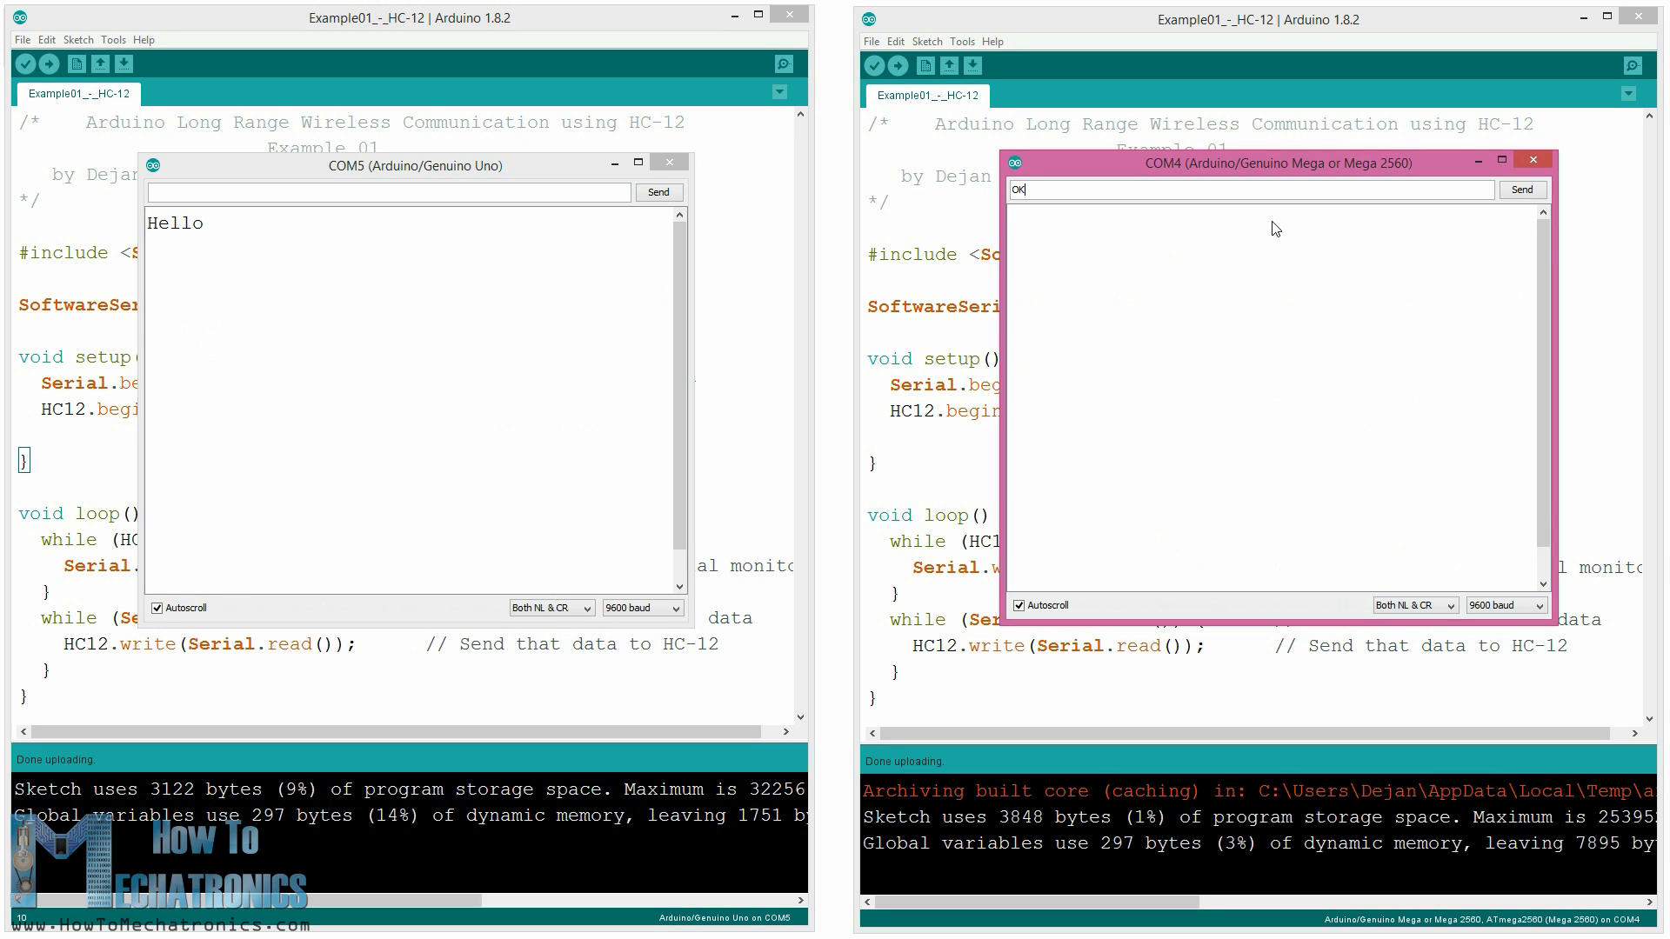
click(1521, 191)
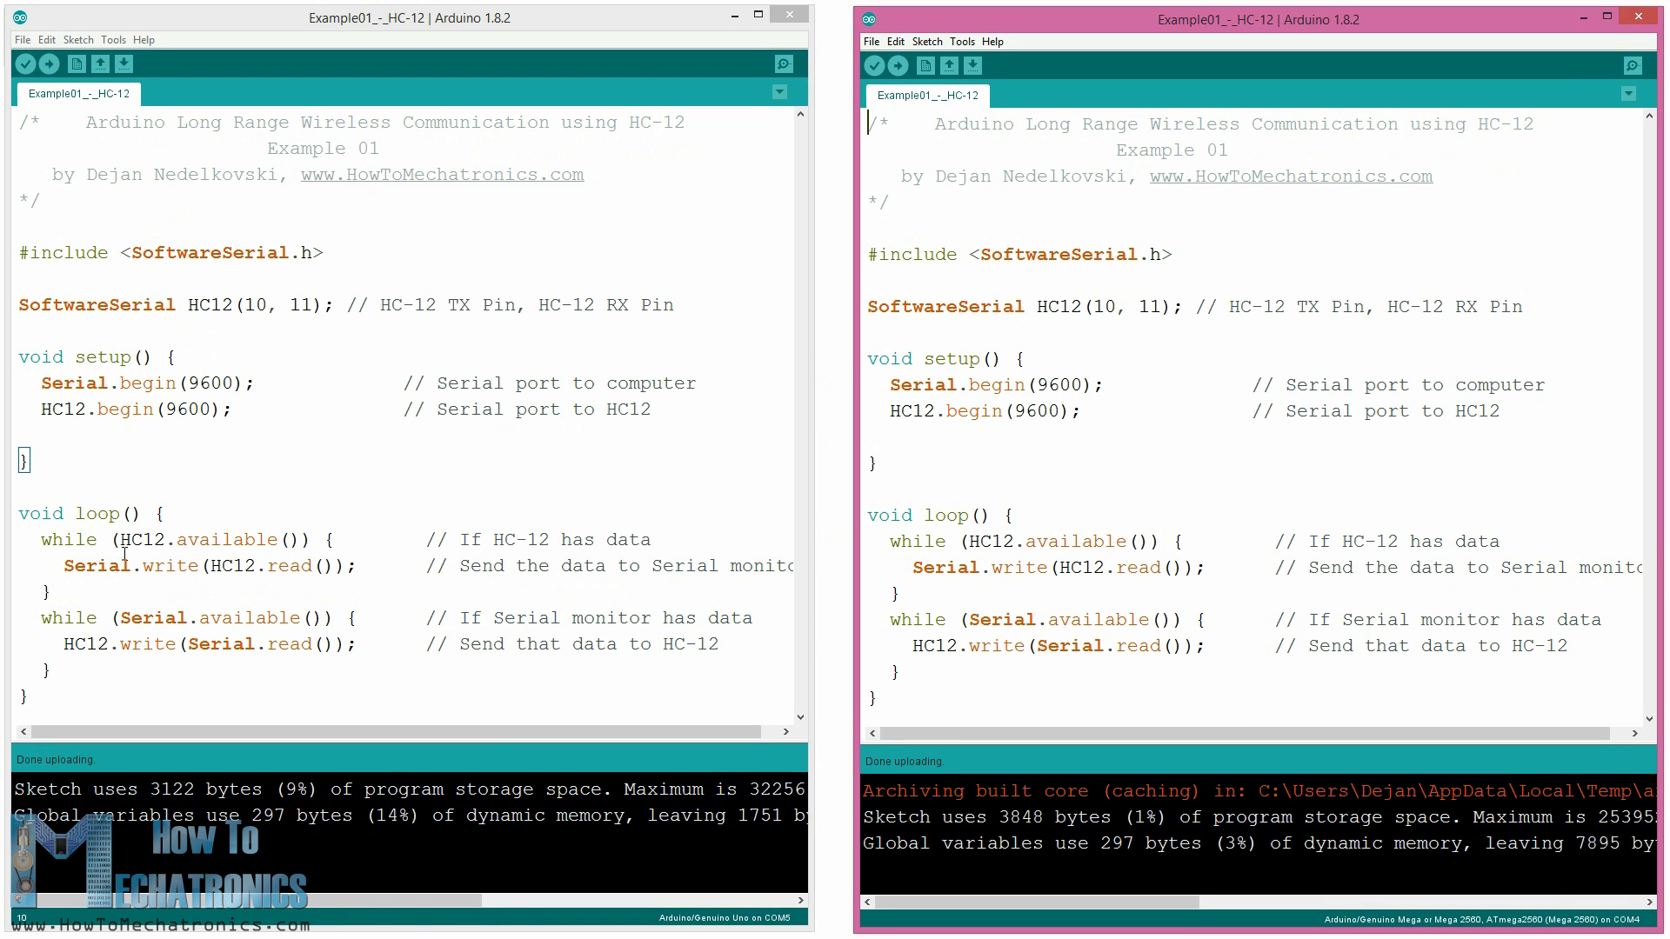
drag(41, 617, 291, 618)
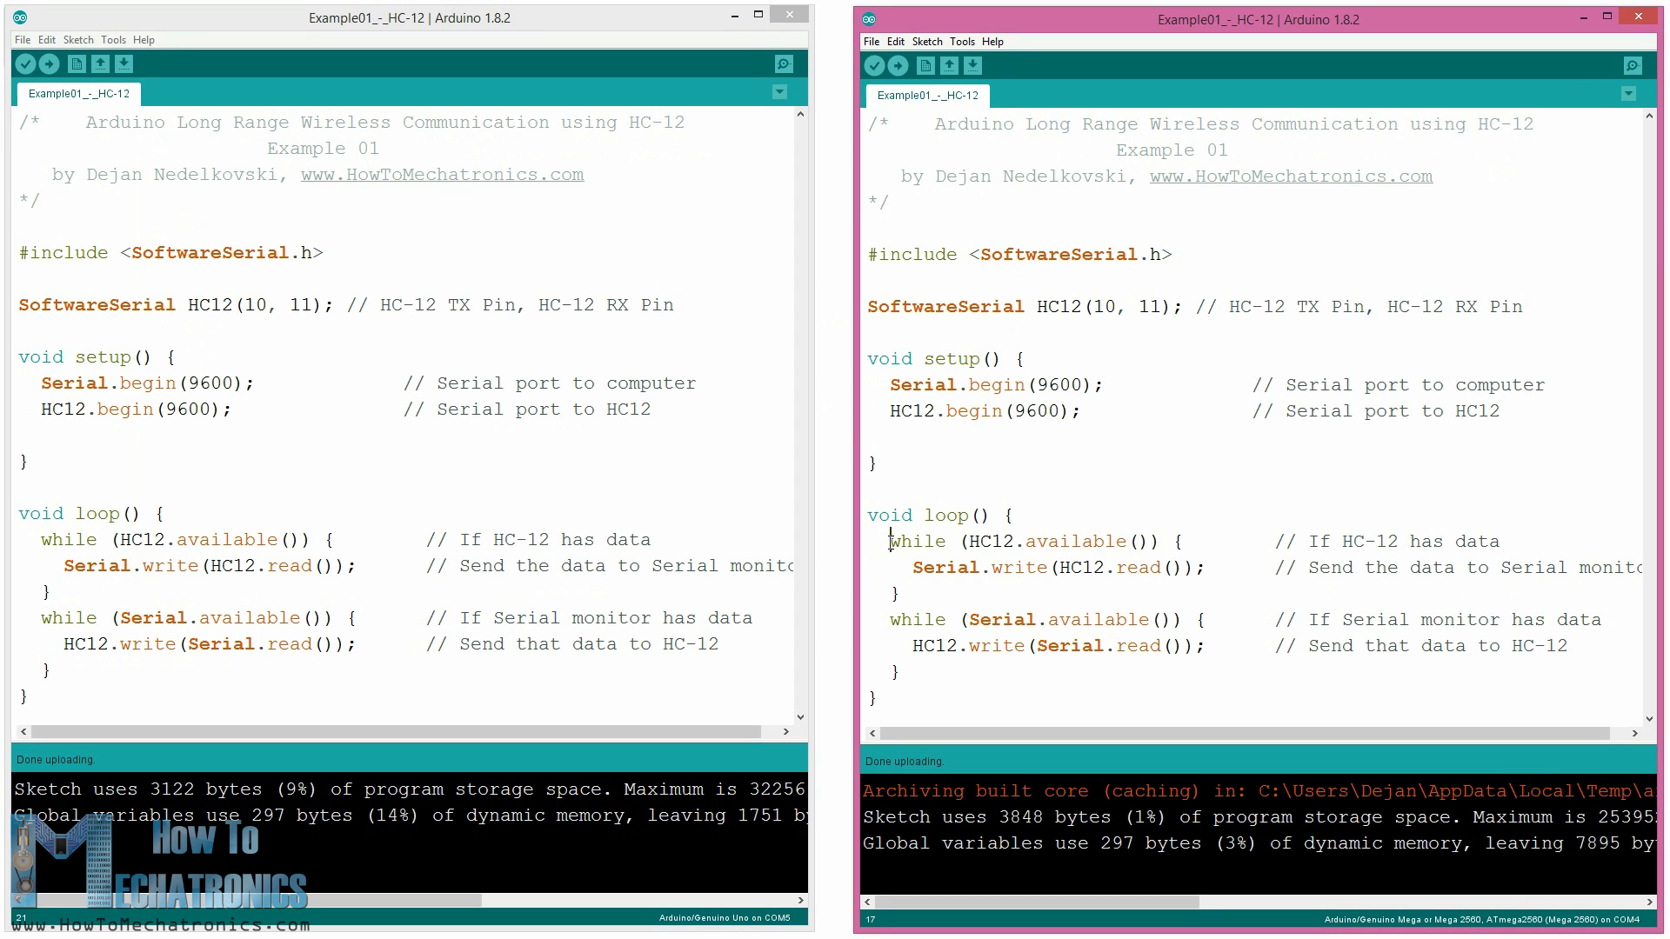
double_click(1034, 541)
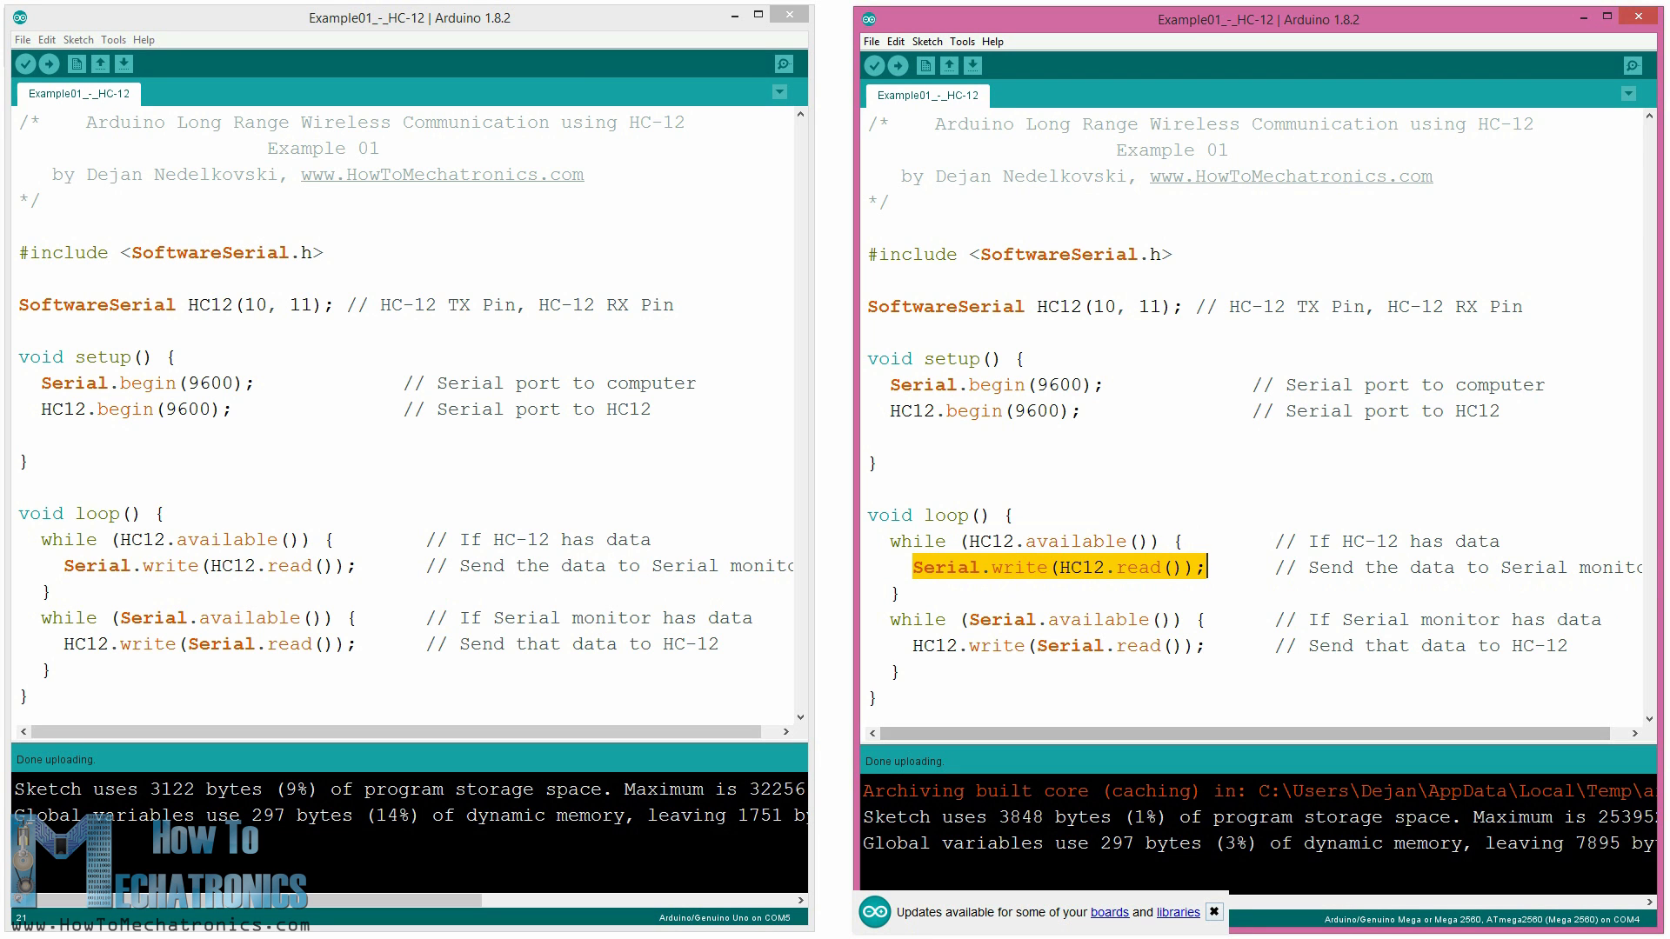
click(783, 65)
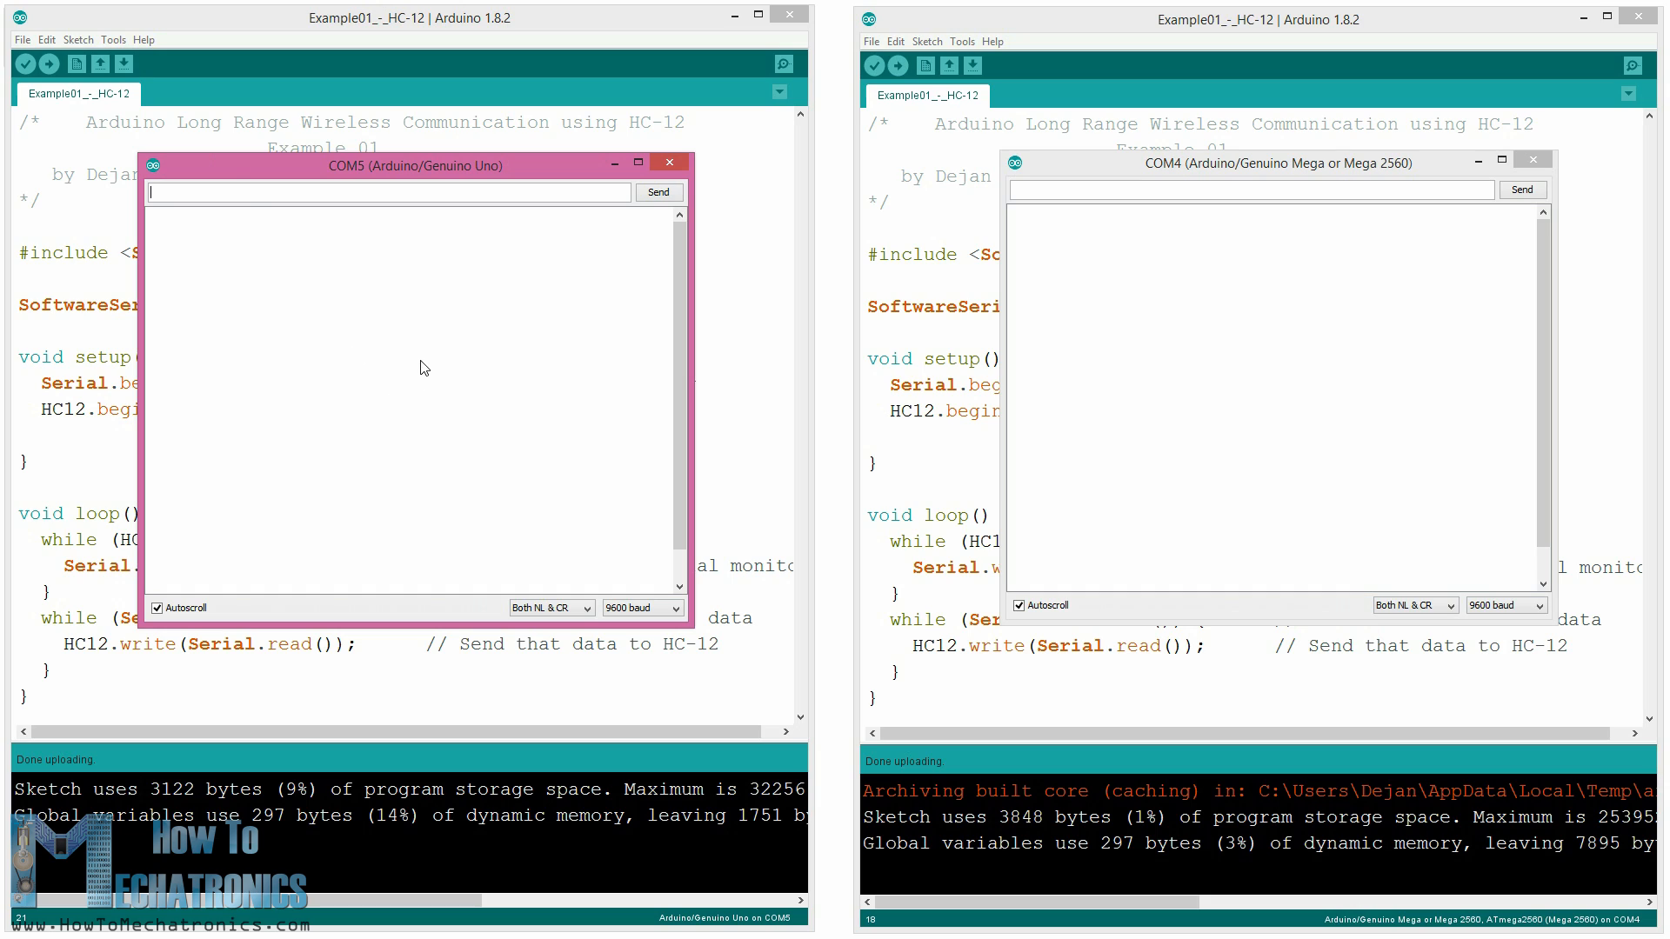
Send AT, then AT+B38400, from the Uno's monitor to get OK and 38400 baud.
text(AT)
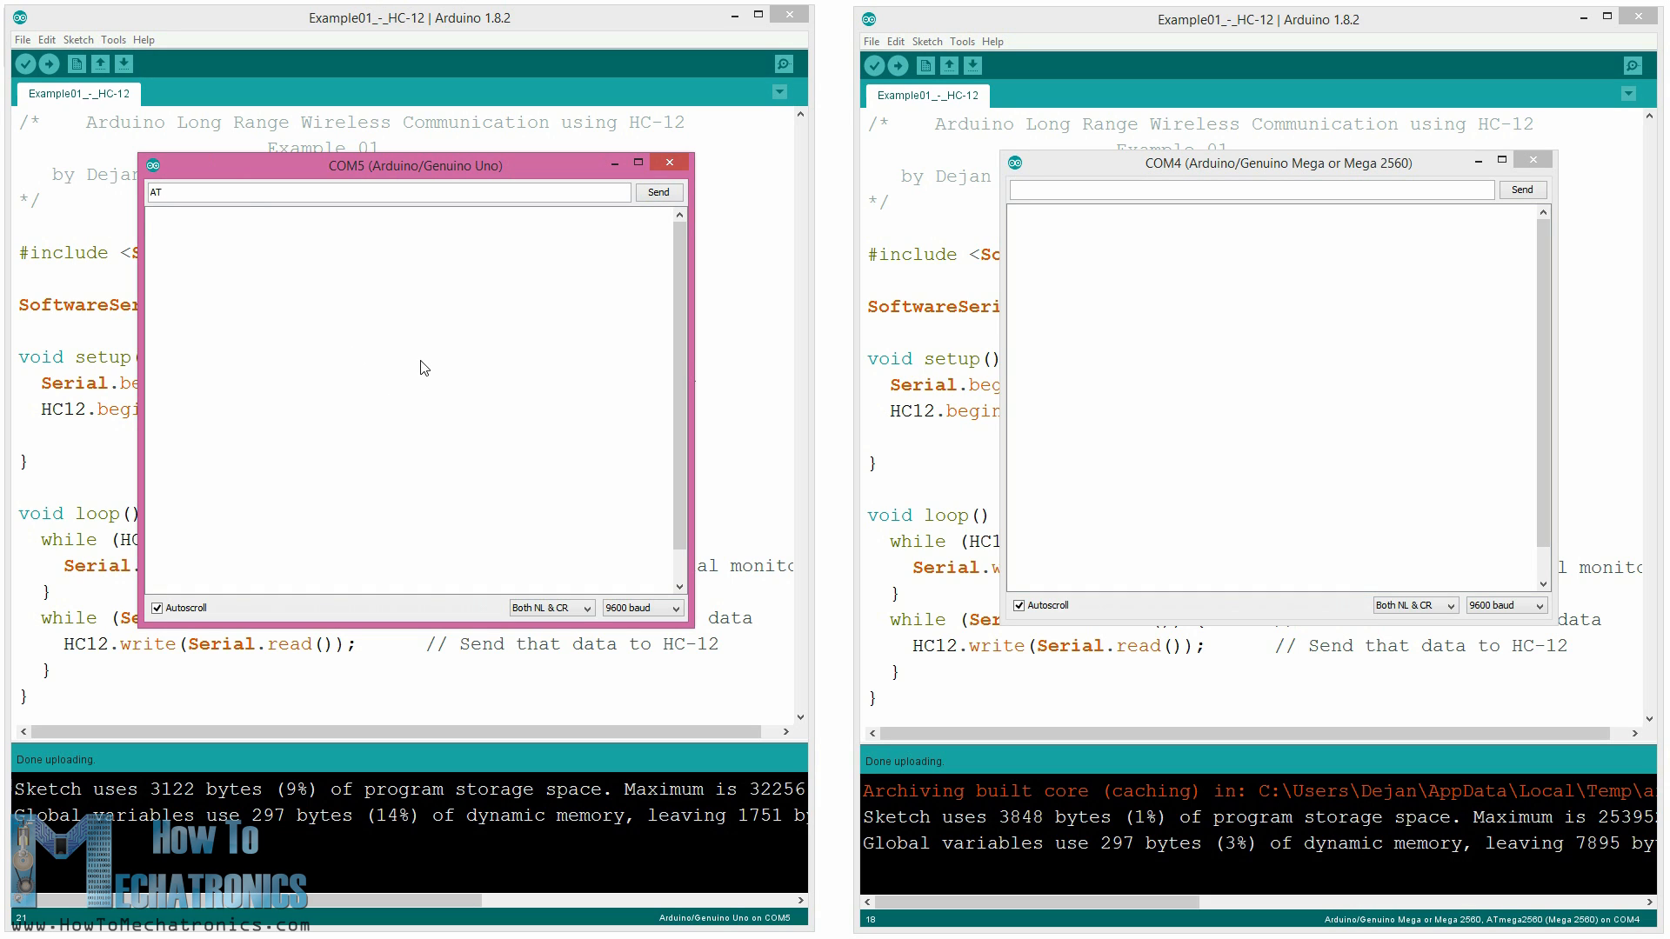
click(657, 192)
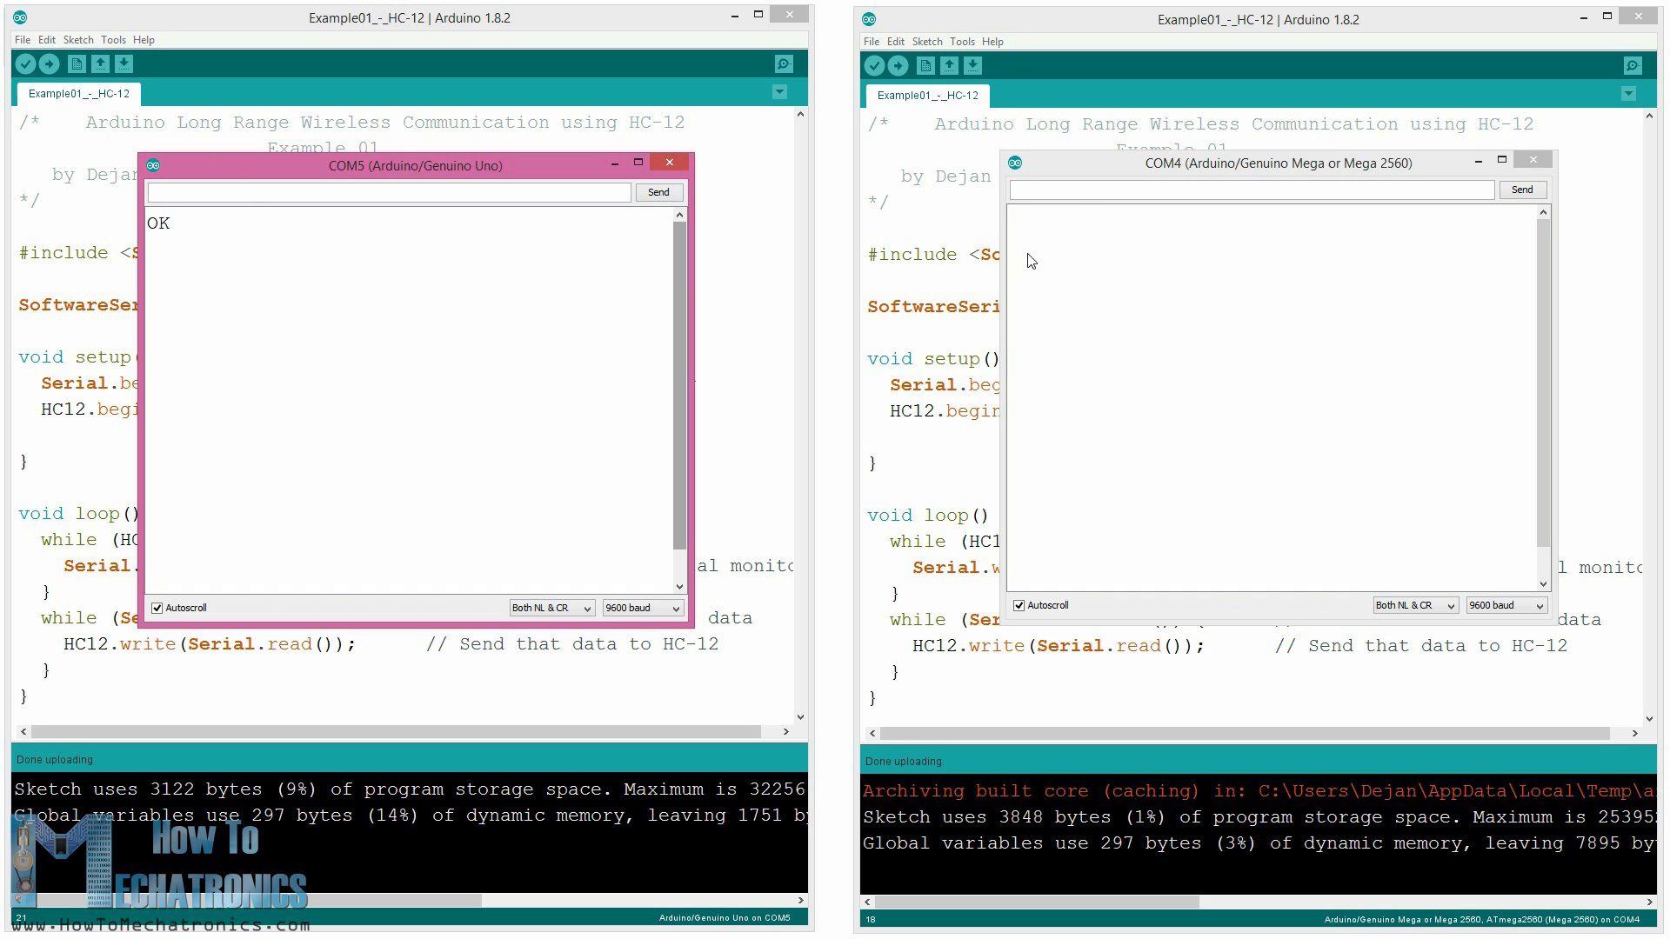
click(1246, 190)
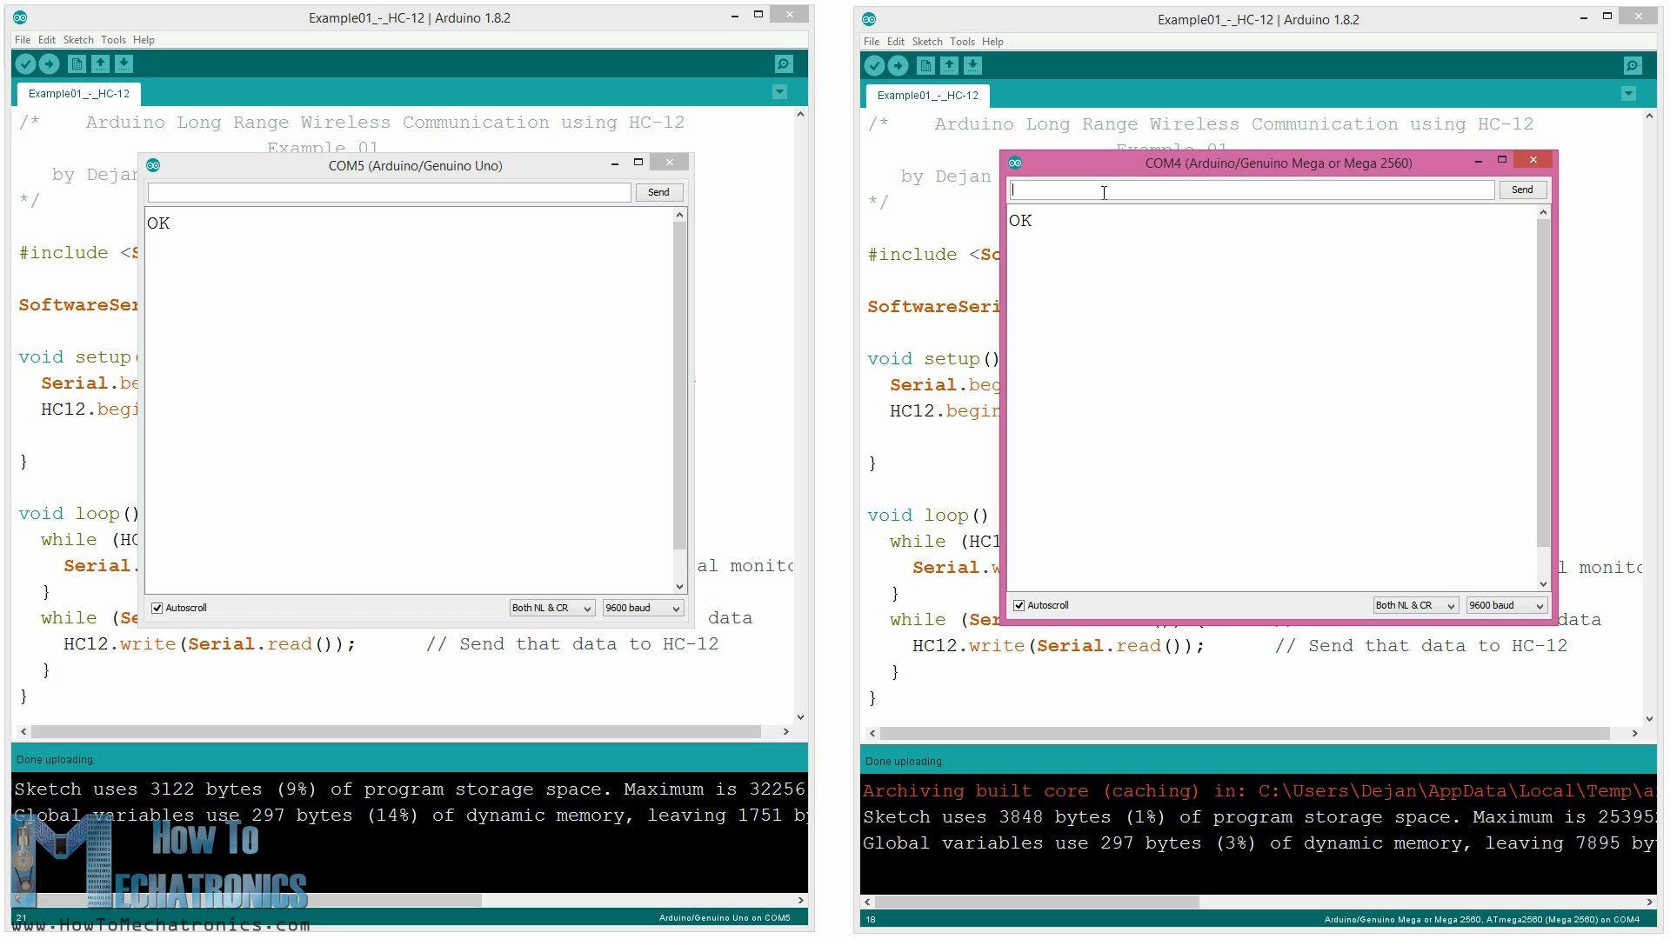
mouse_move(242, 172)
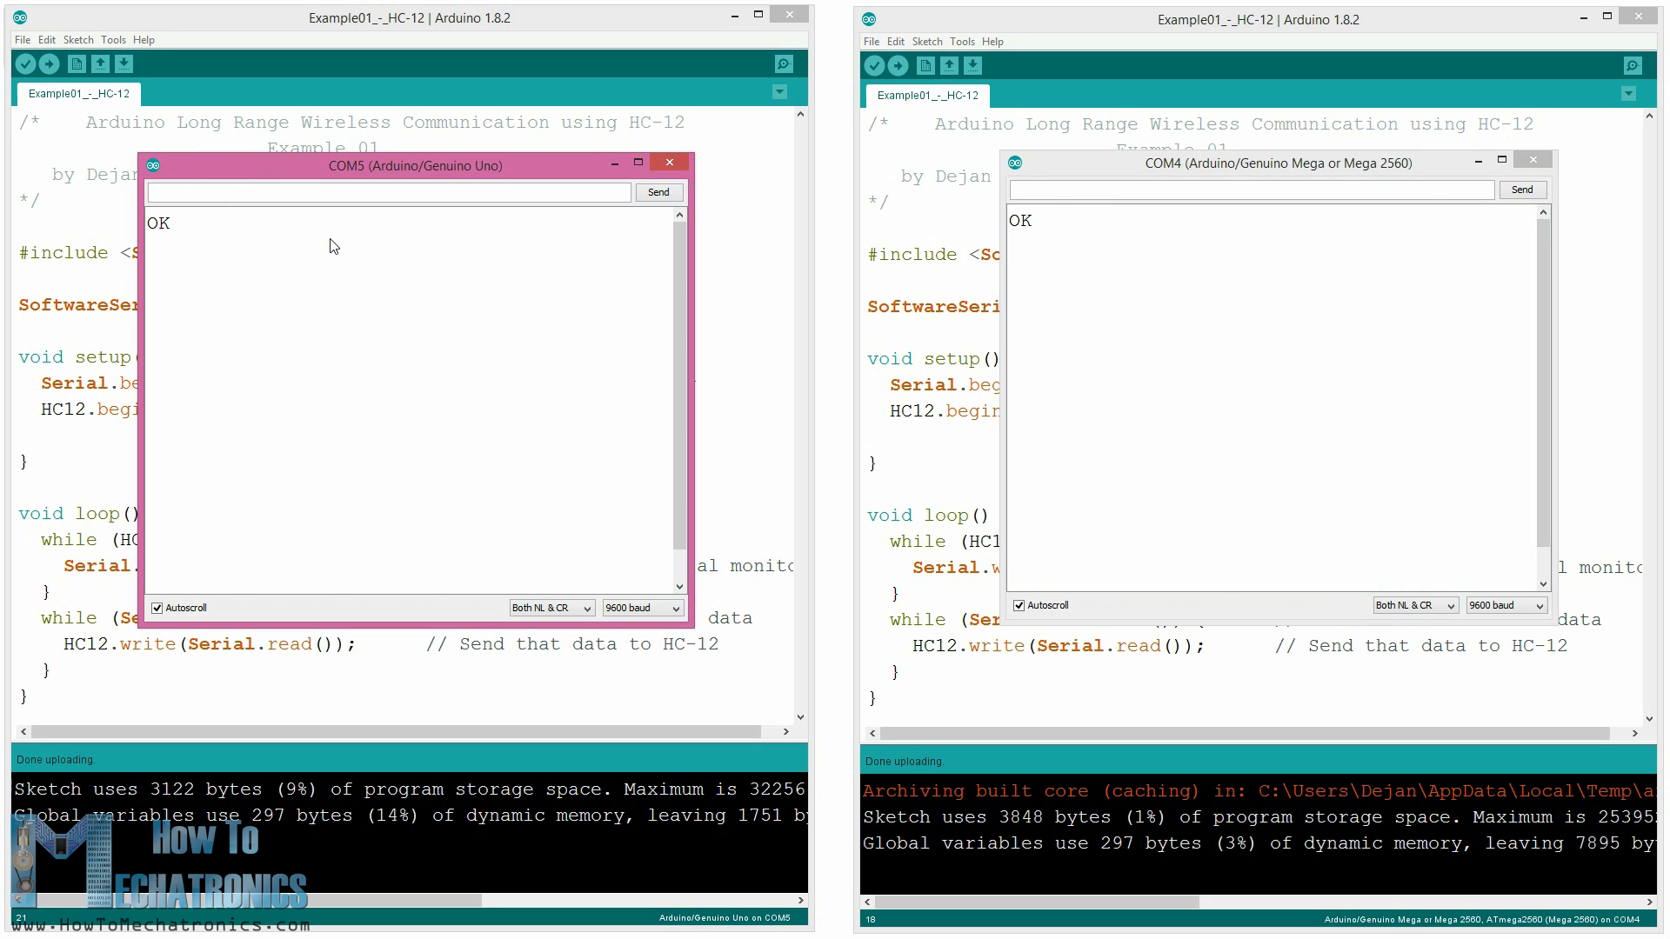
text(AT+B384)
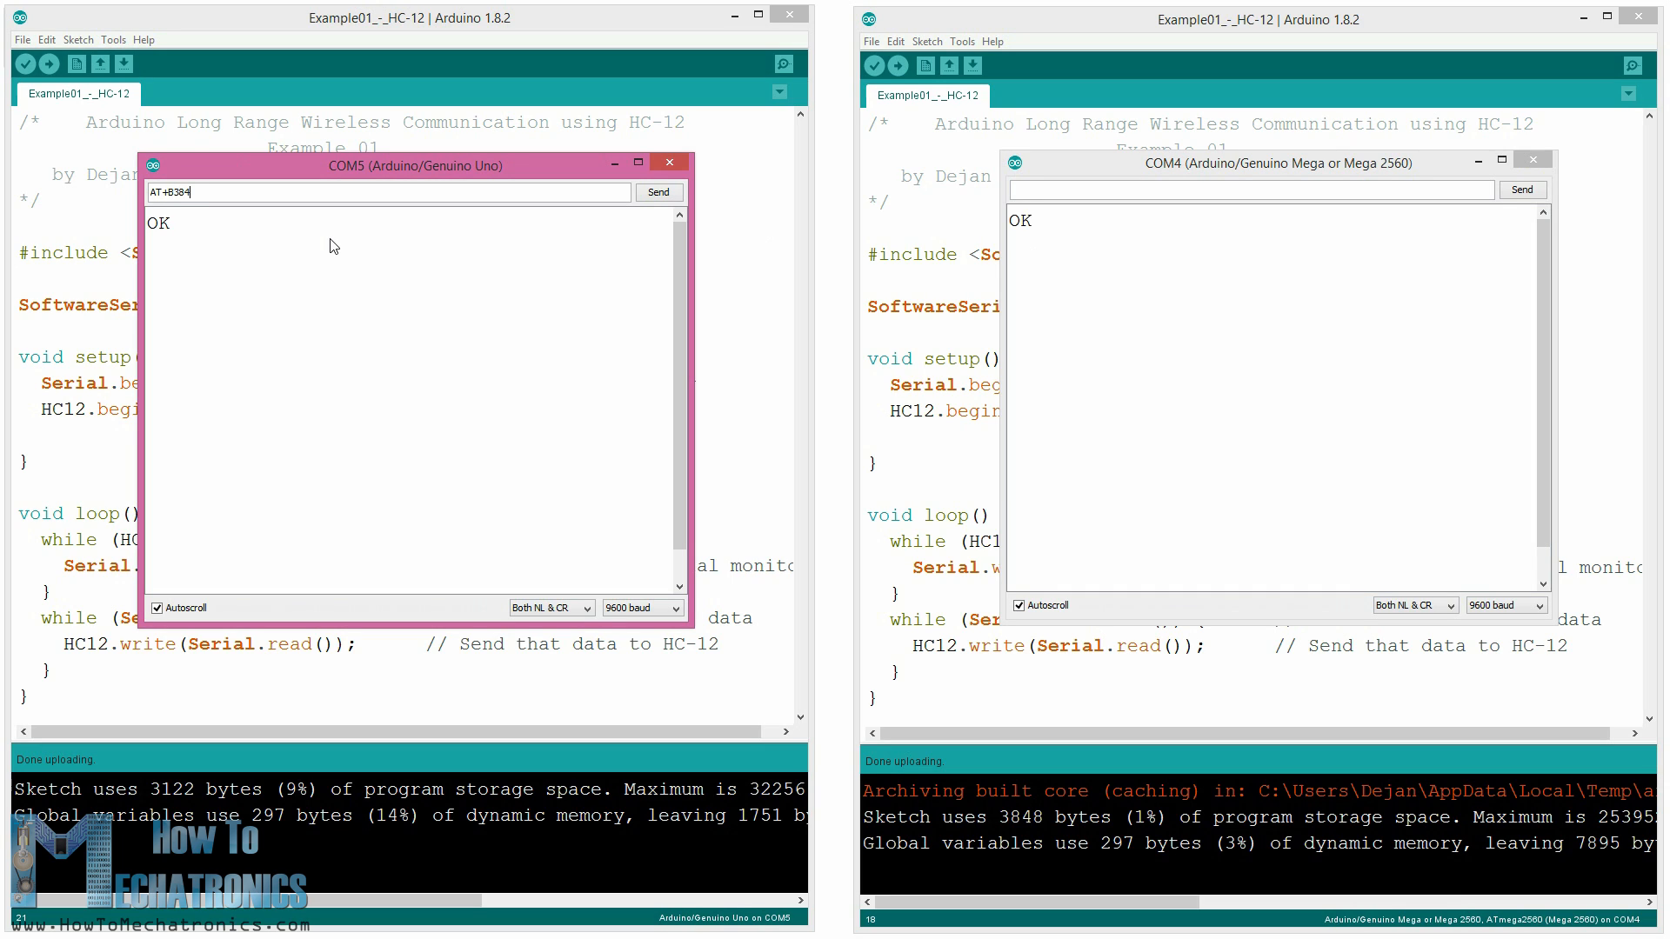
click(658, 191)
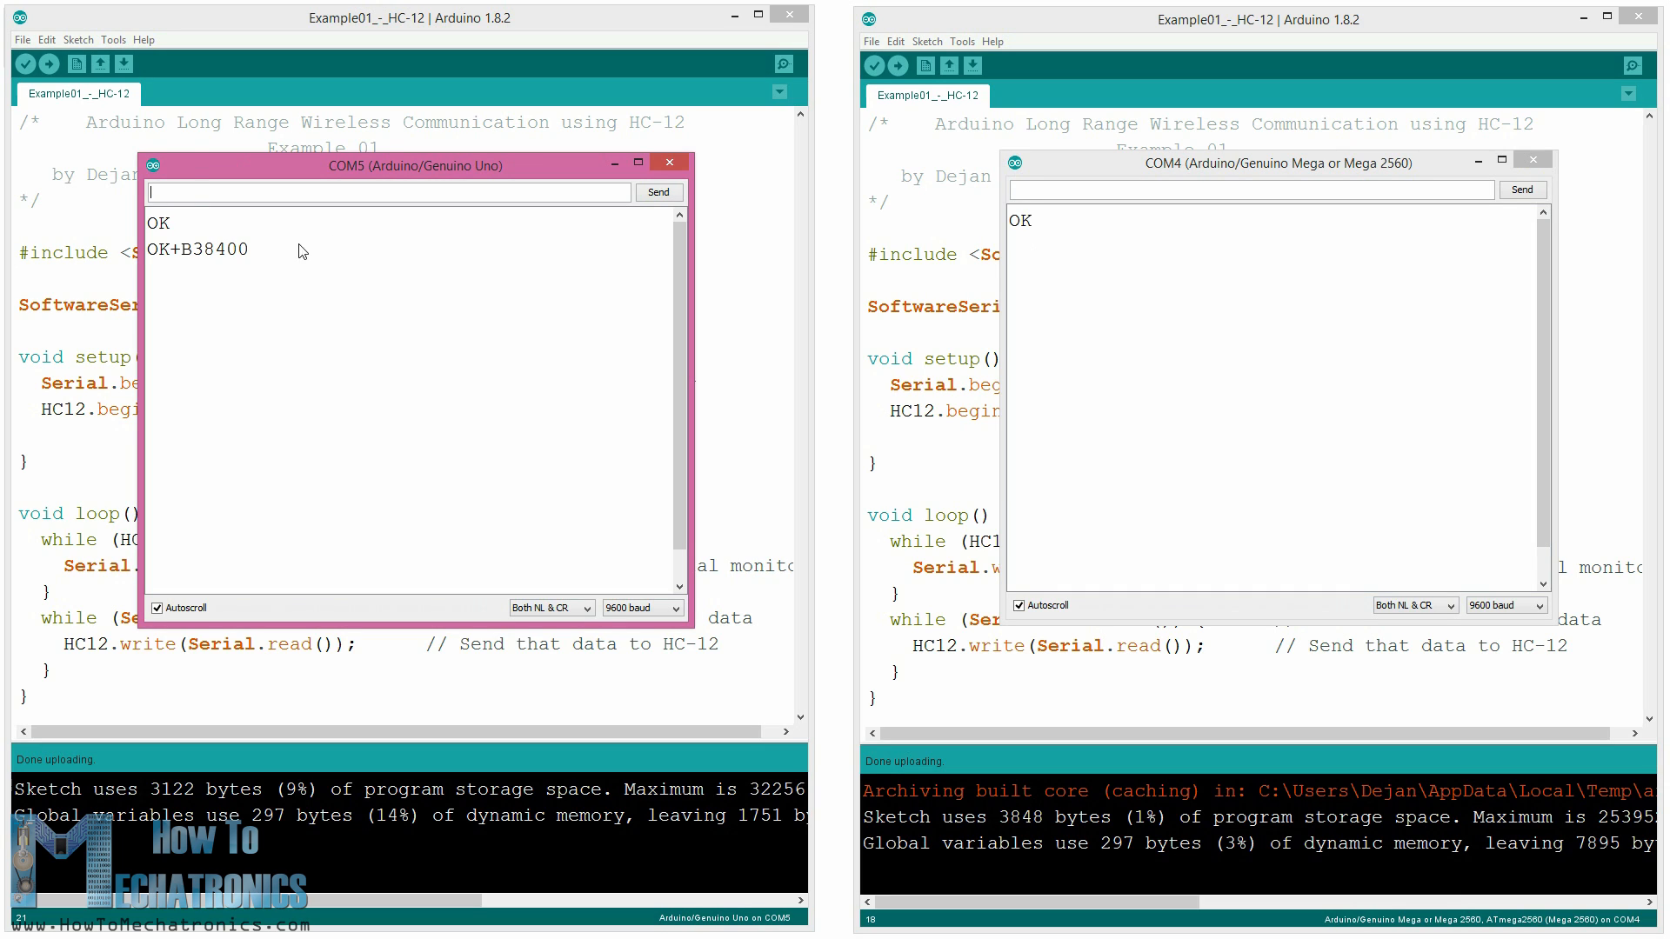
Open the Example 02 First_HC-12_Module sketch file.
double_click(198, 248)
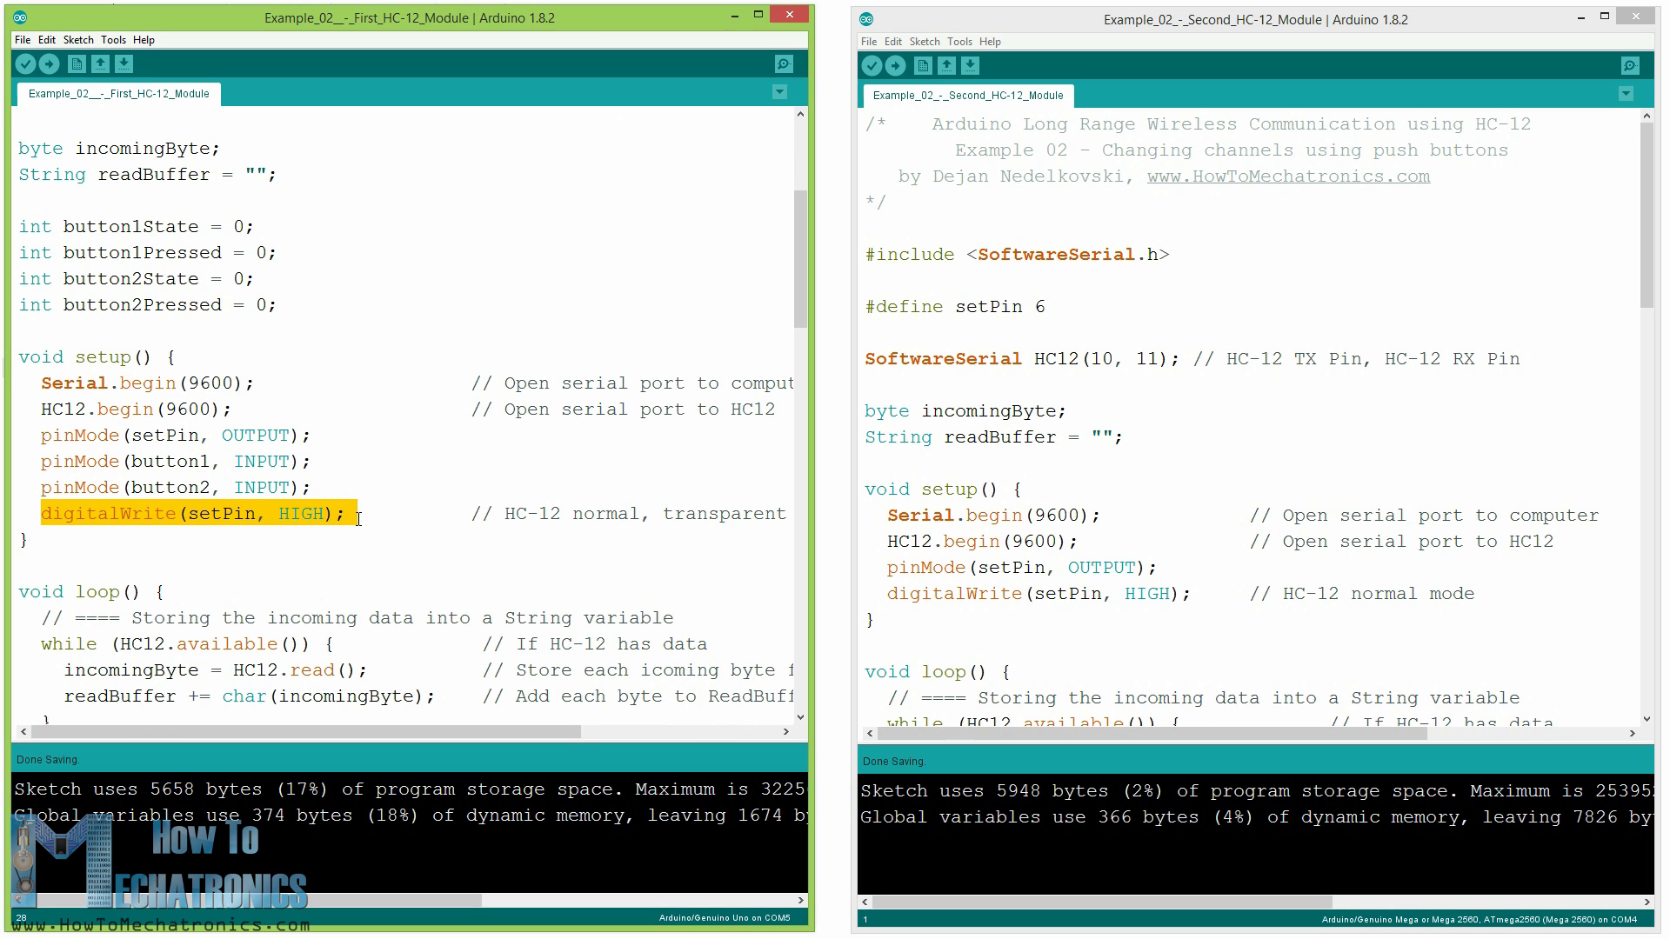
scroll(down, 3)
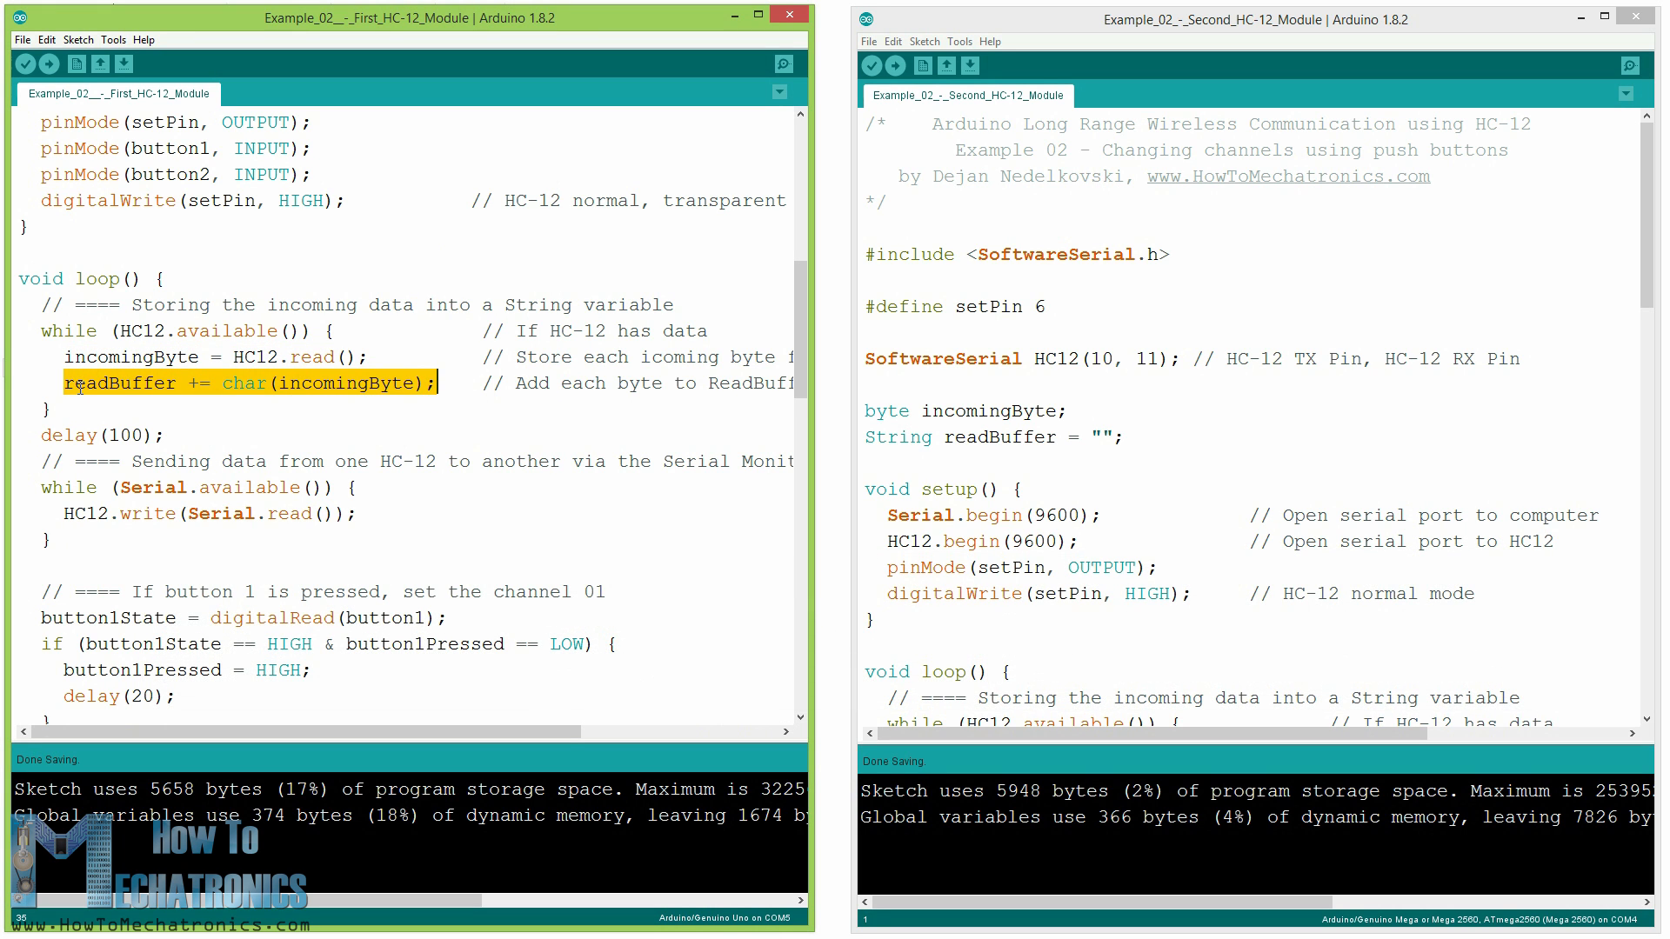
scroll(down, 3)
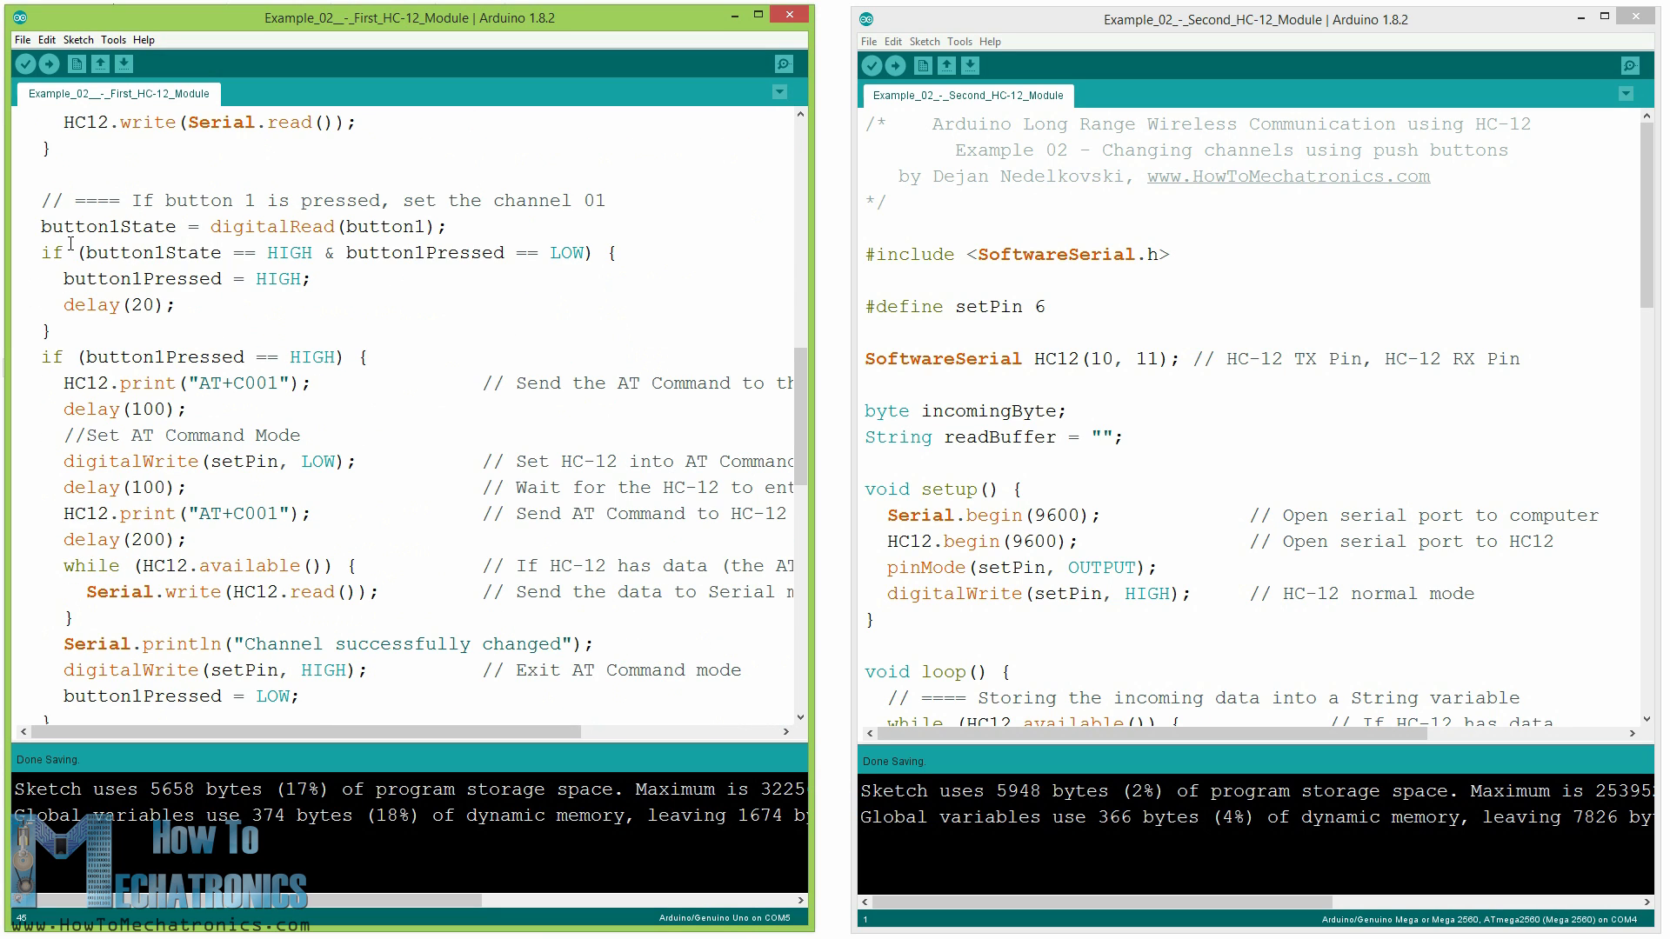
drag(39, 200, 138, 278)
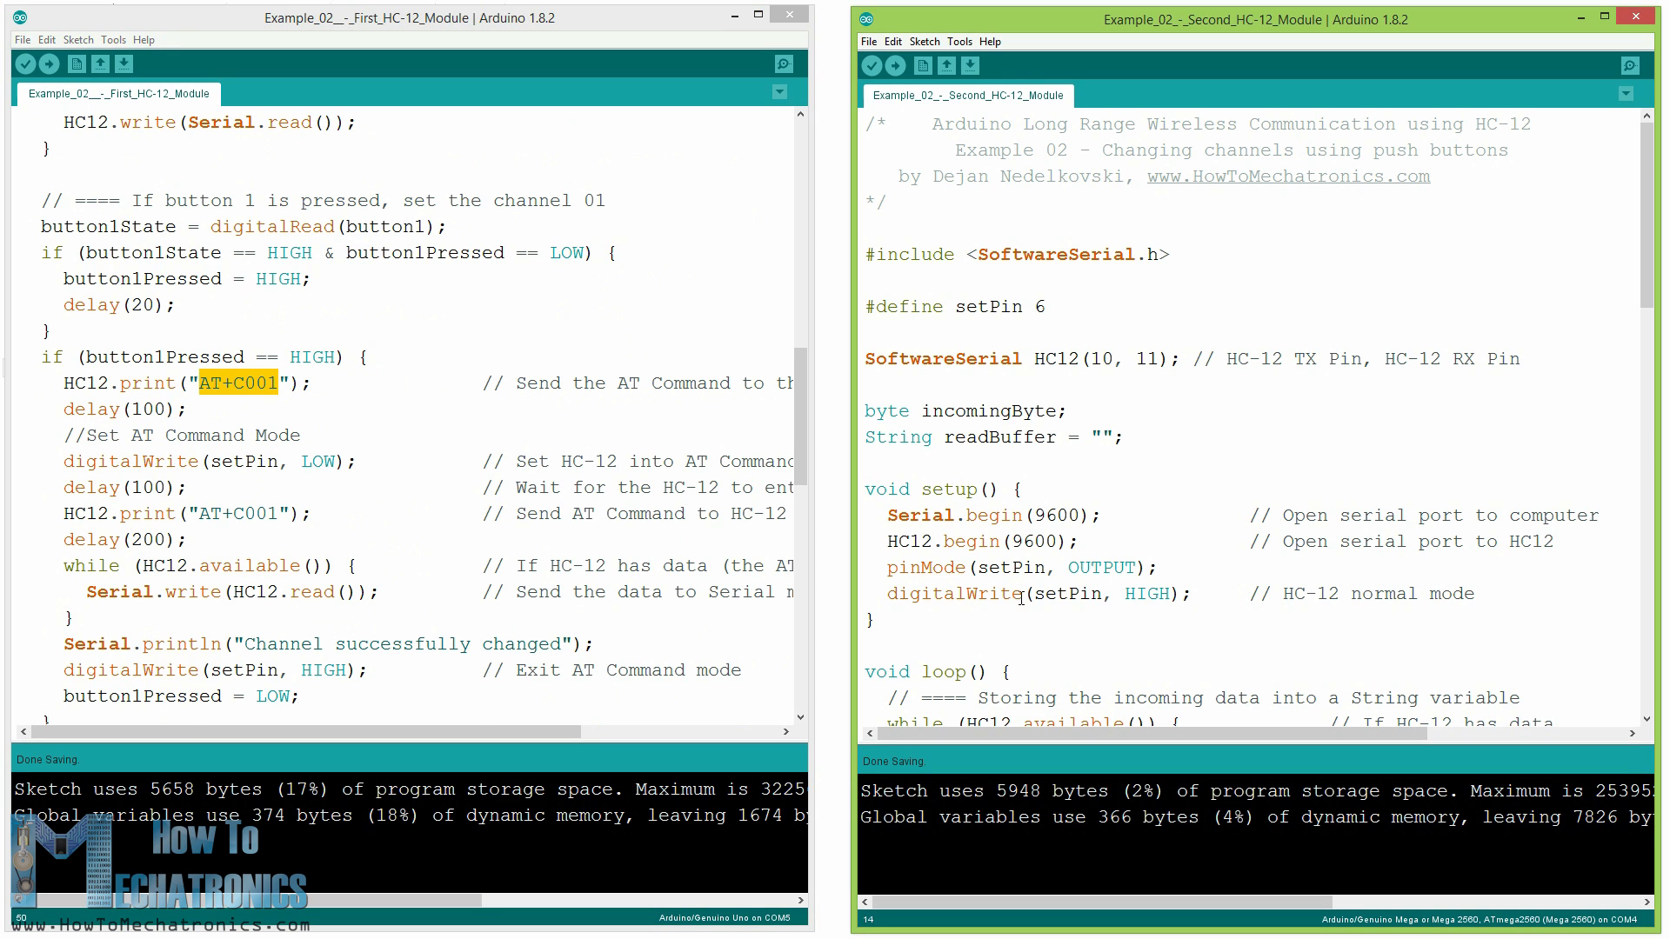
scroll(down, 3)
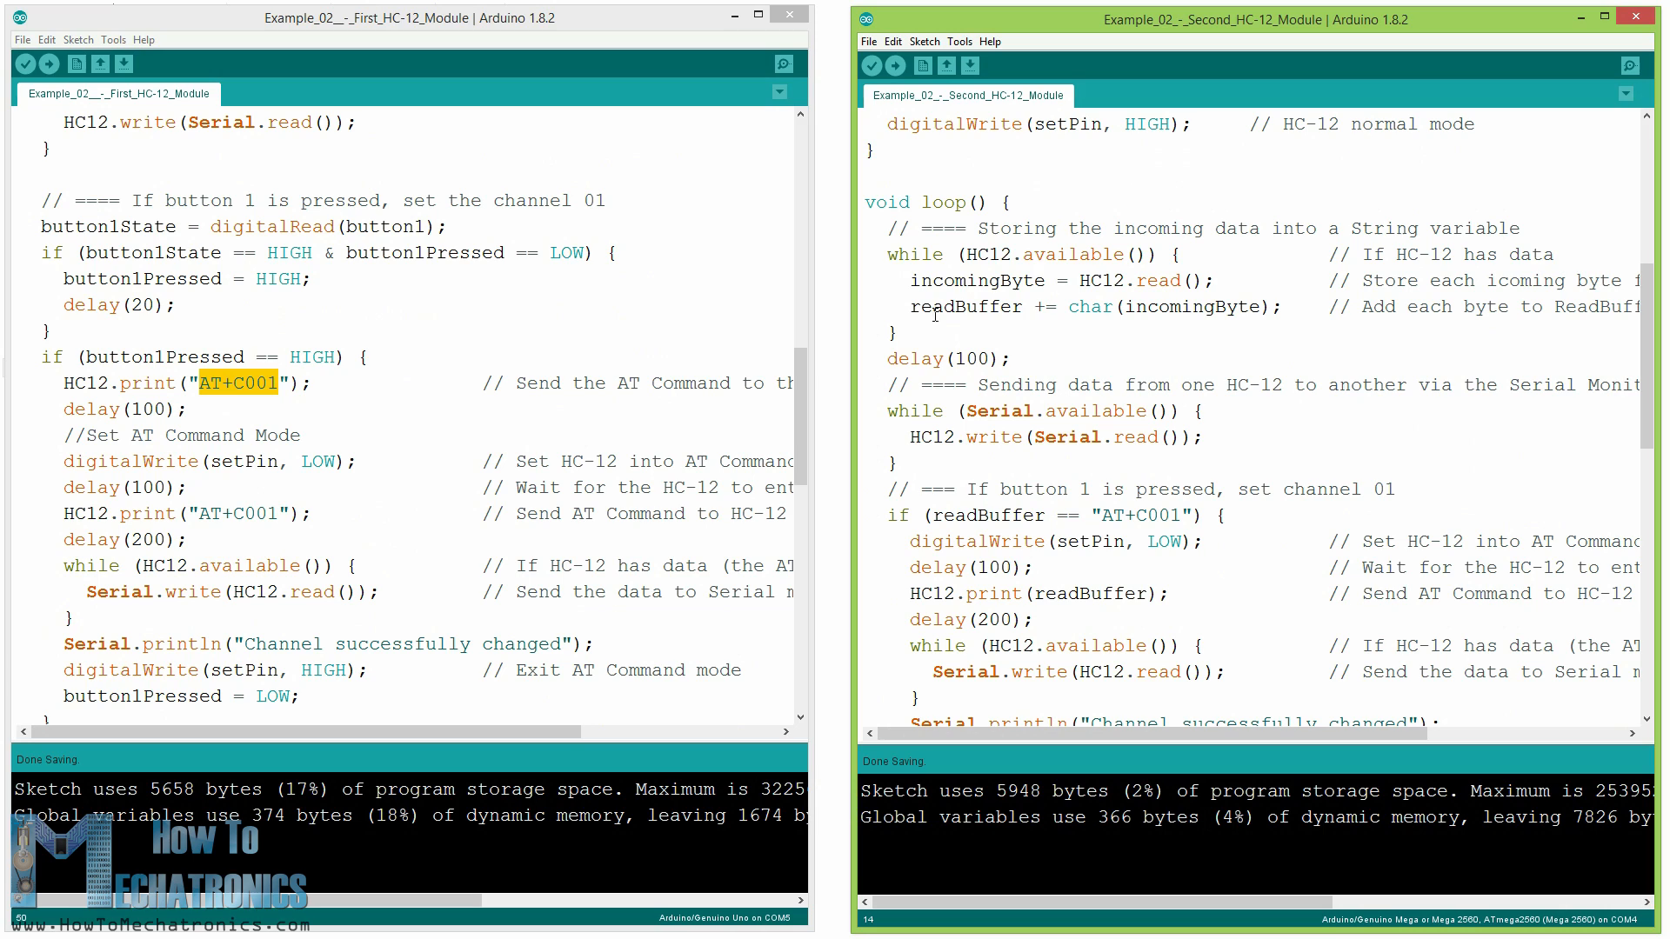
drag(895, 227, 898, 333)
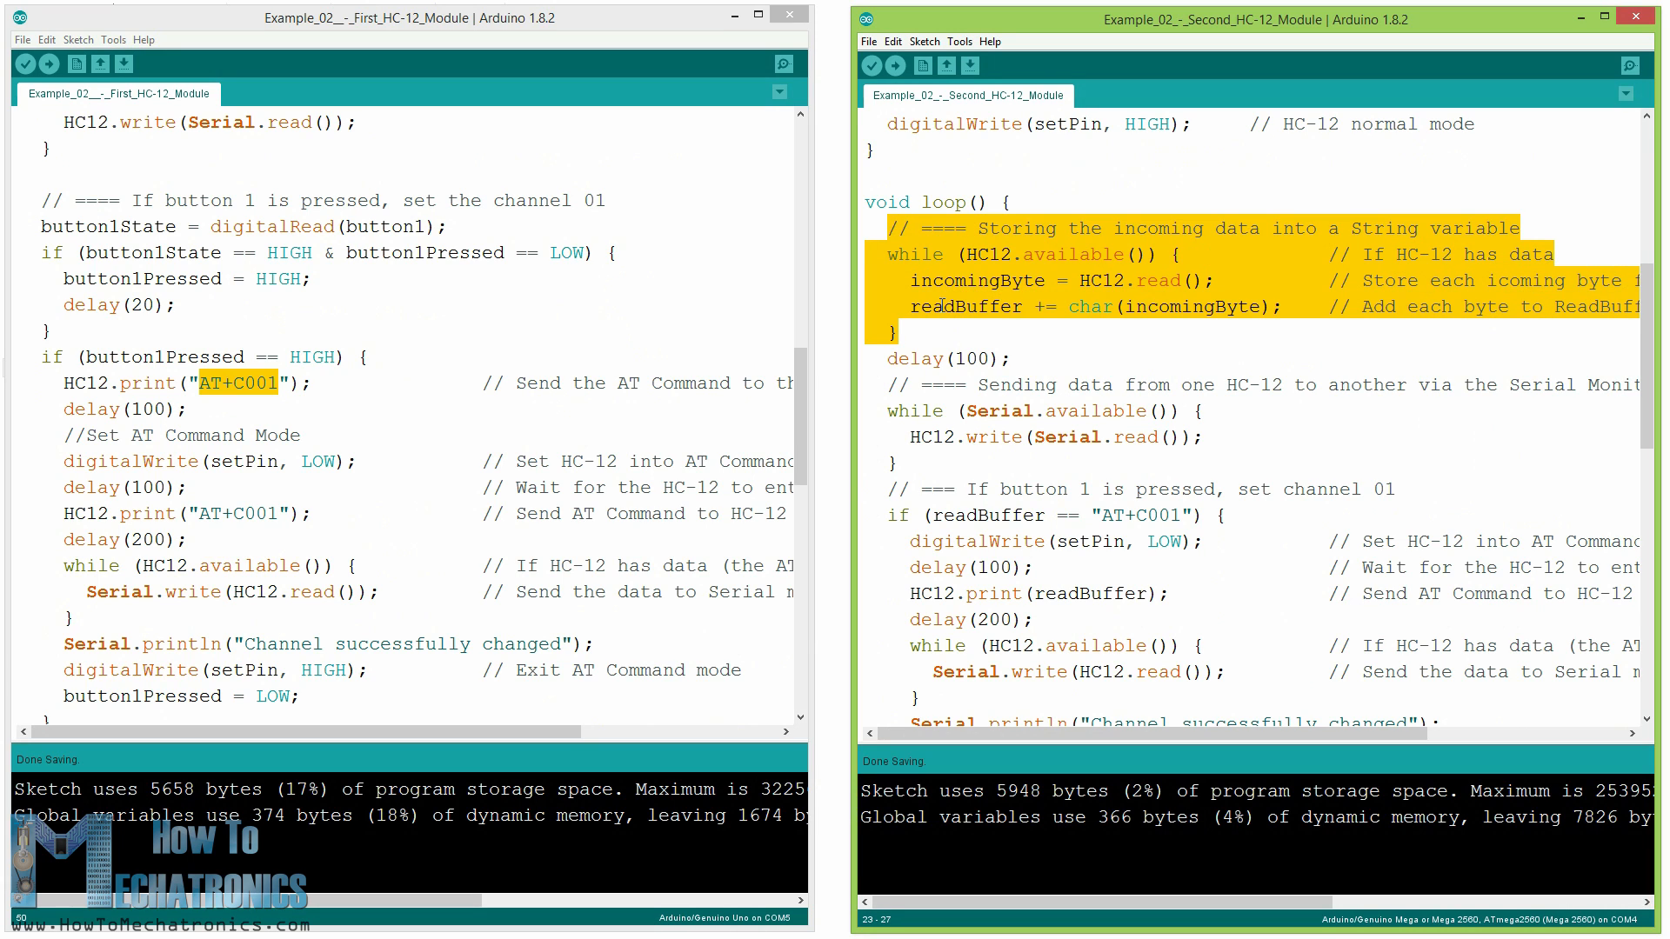
scroll(down, 3)
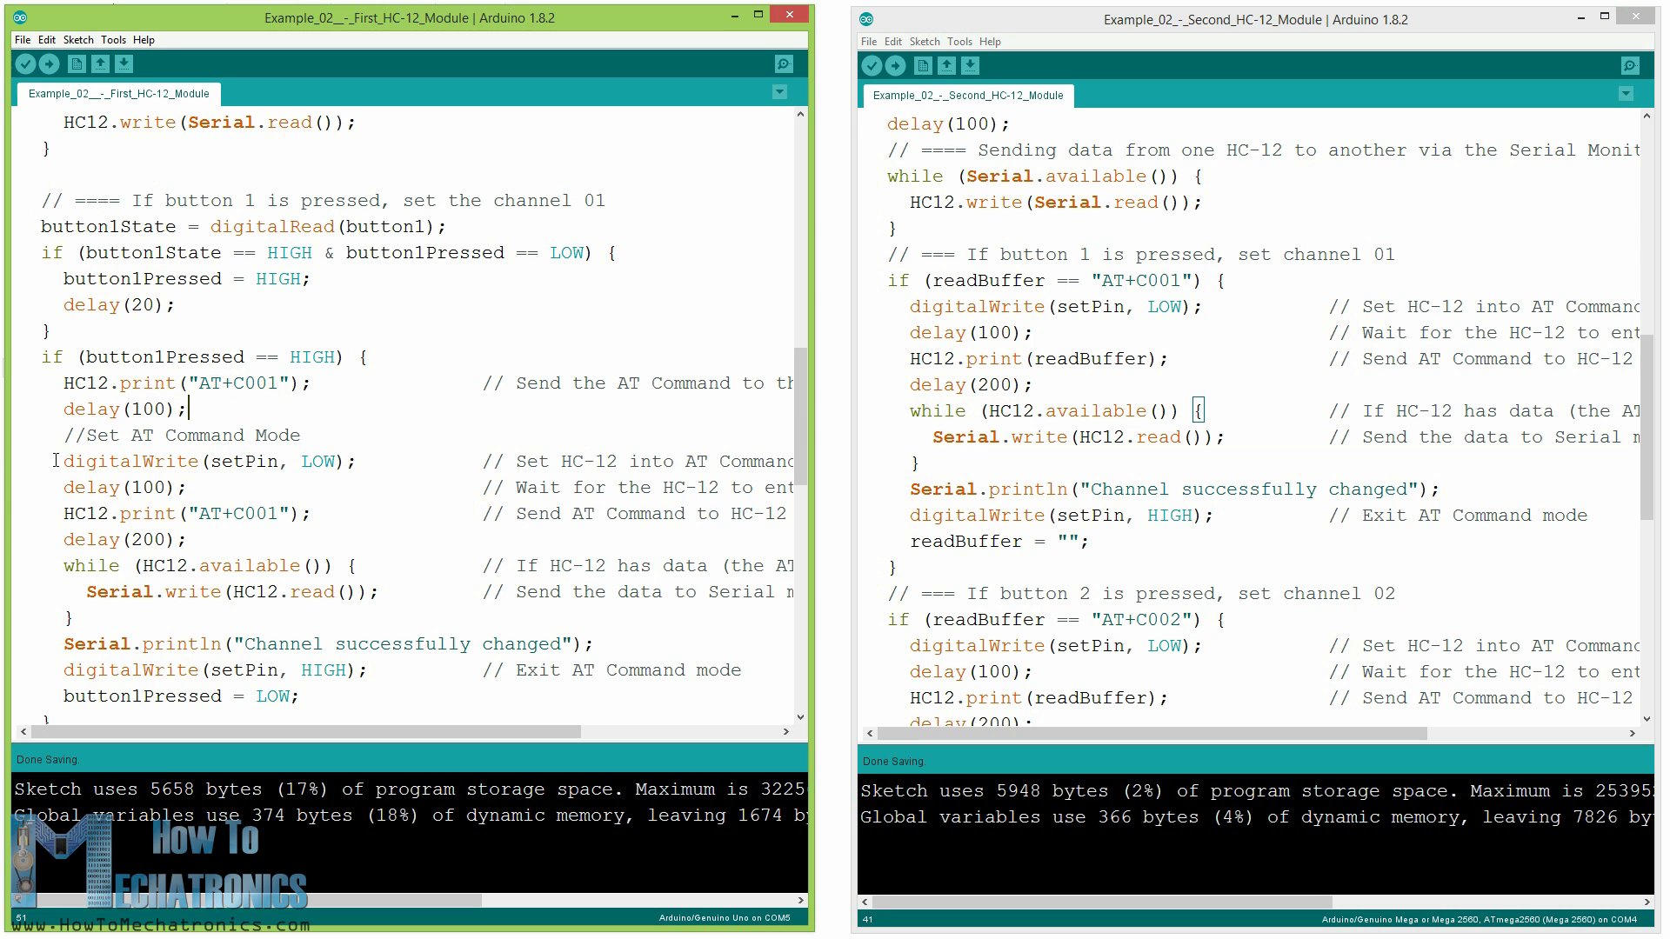
drag(56, 435, 190, 540)
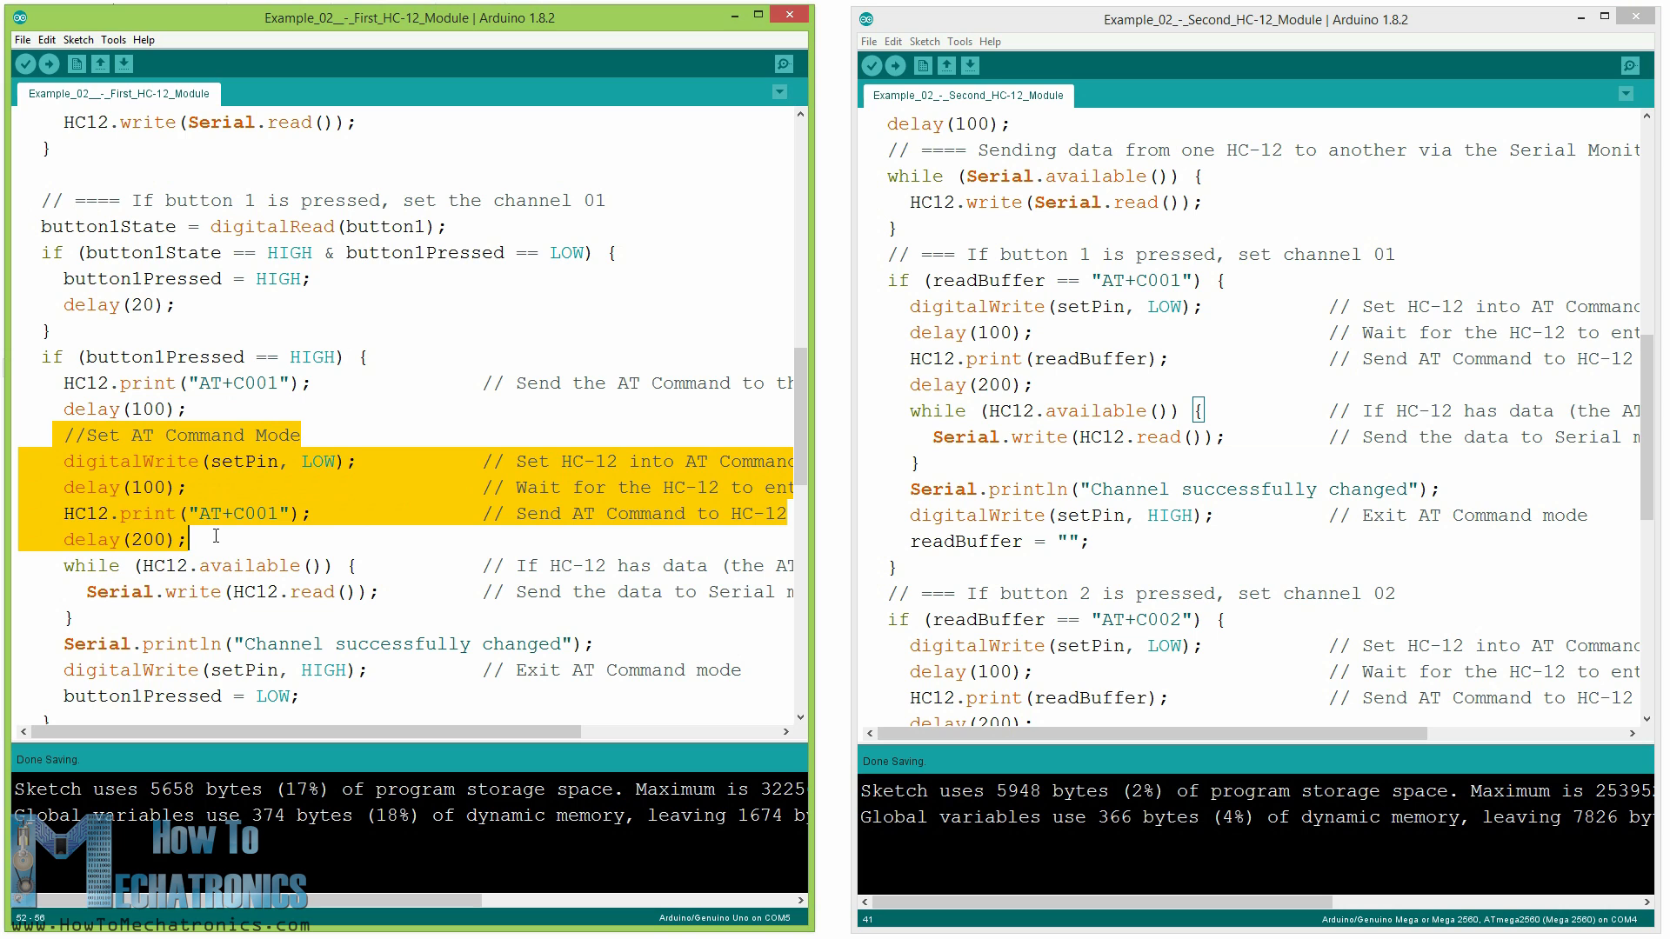
scroll(down, 3)
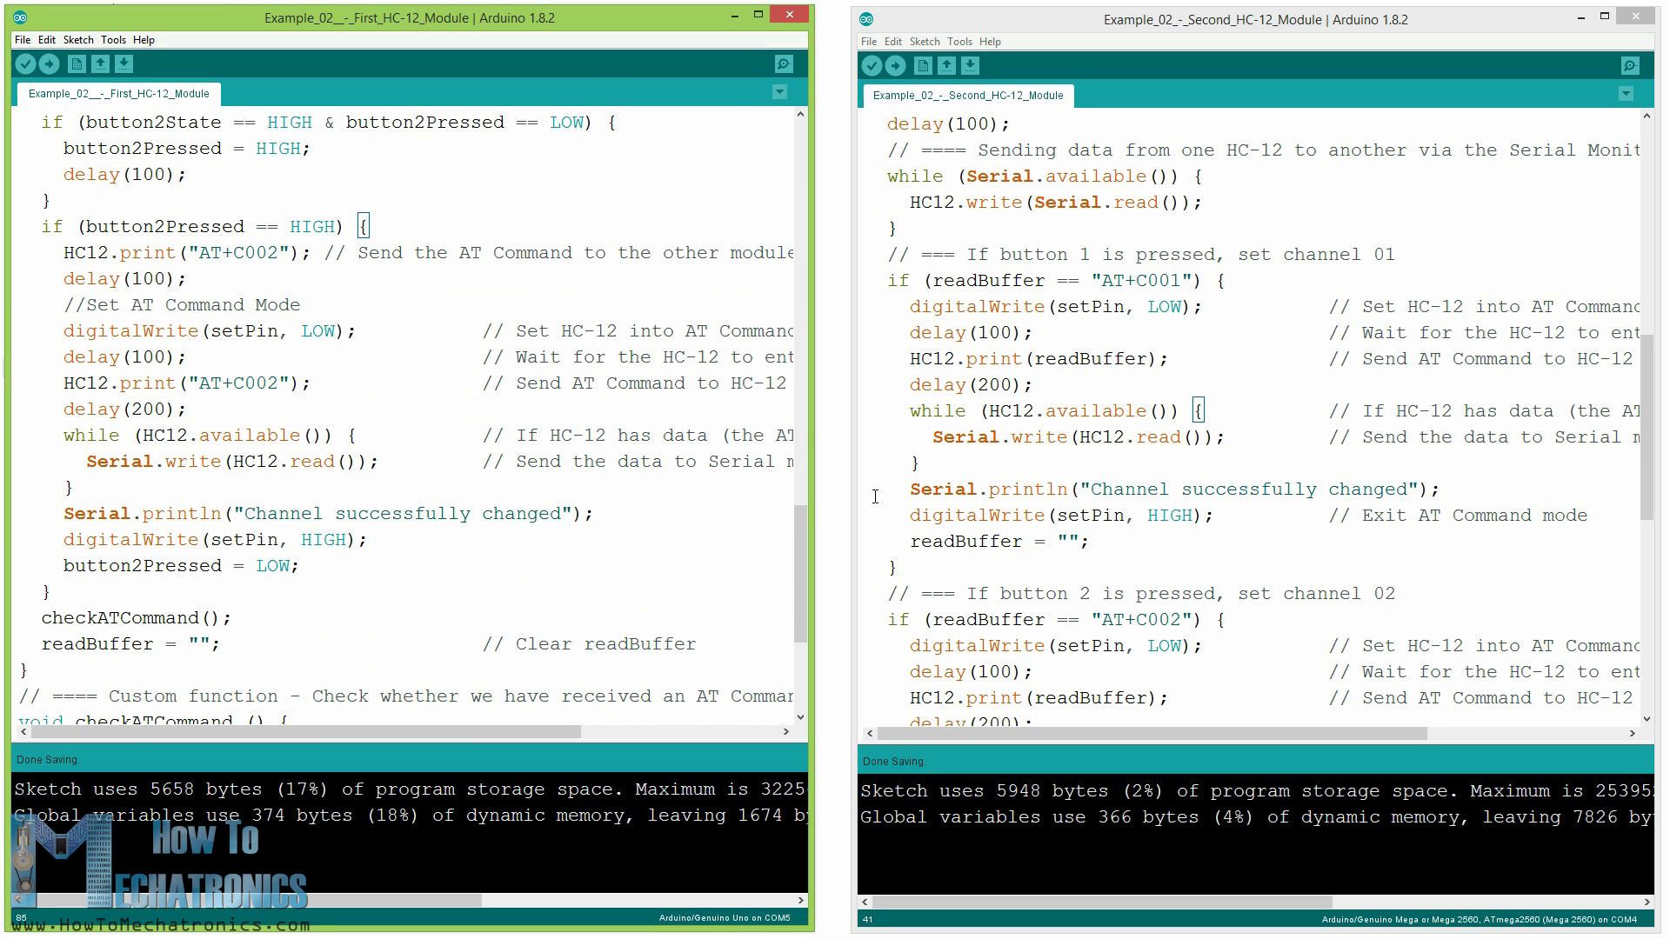
mouse_move(968, 469)
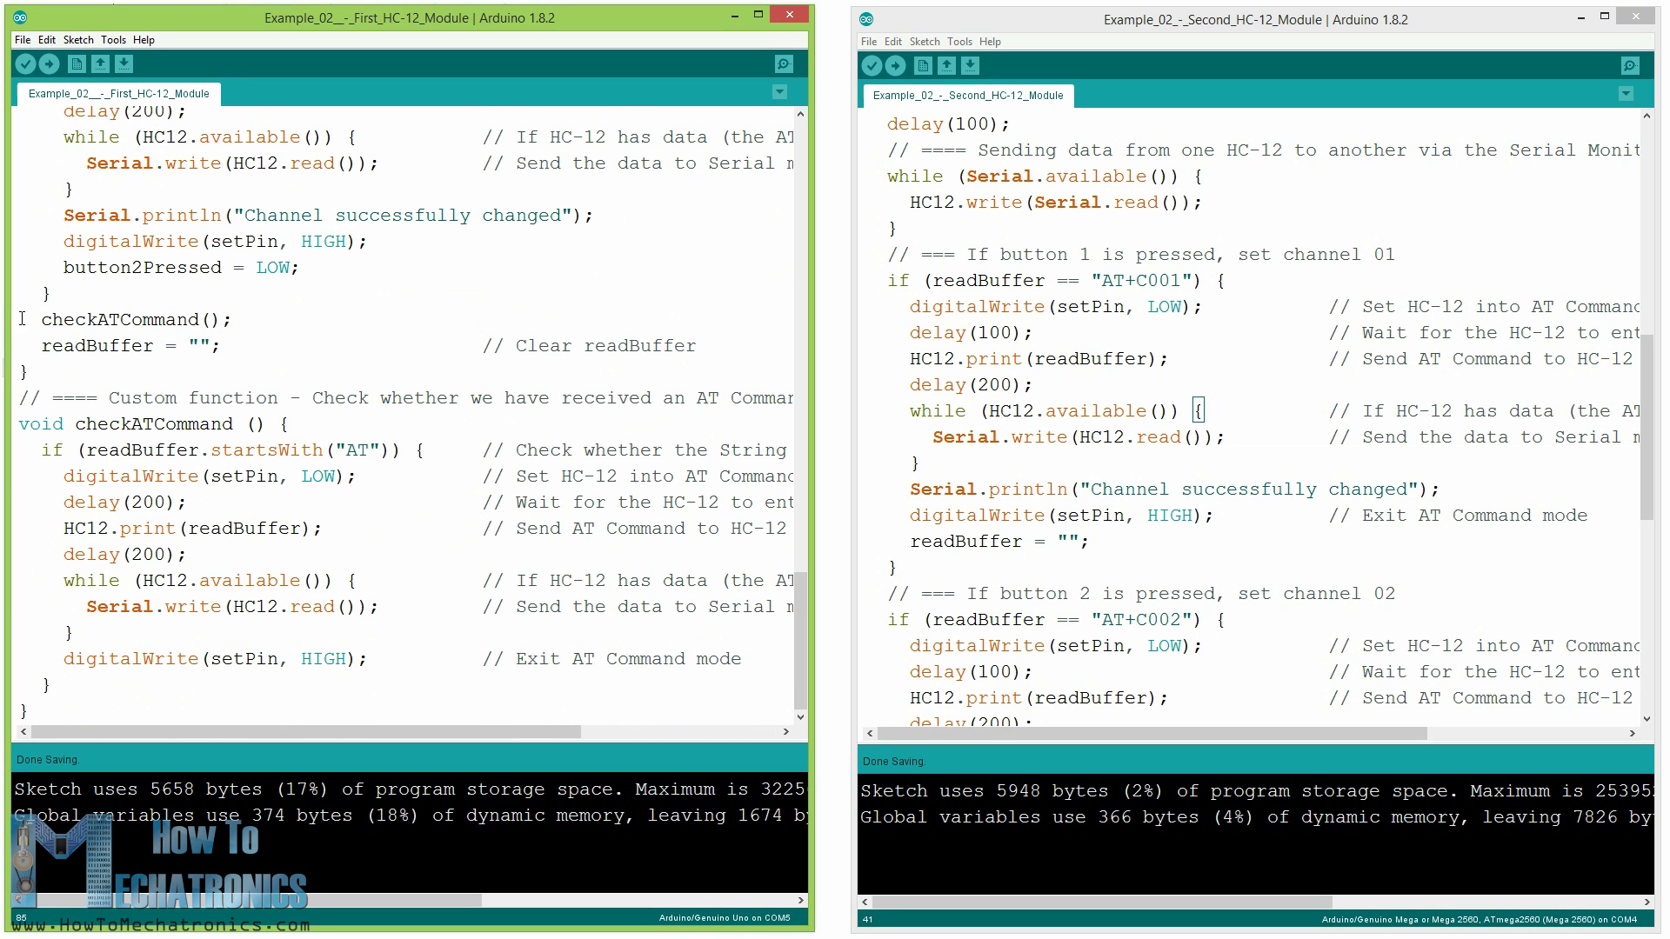
double_click(125, 318)
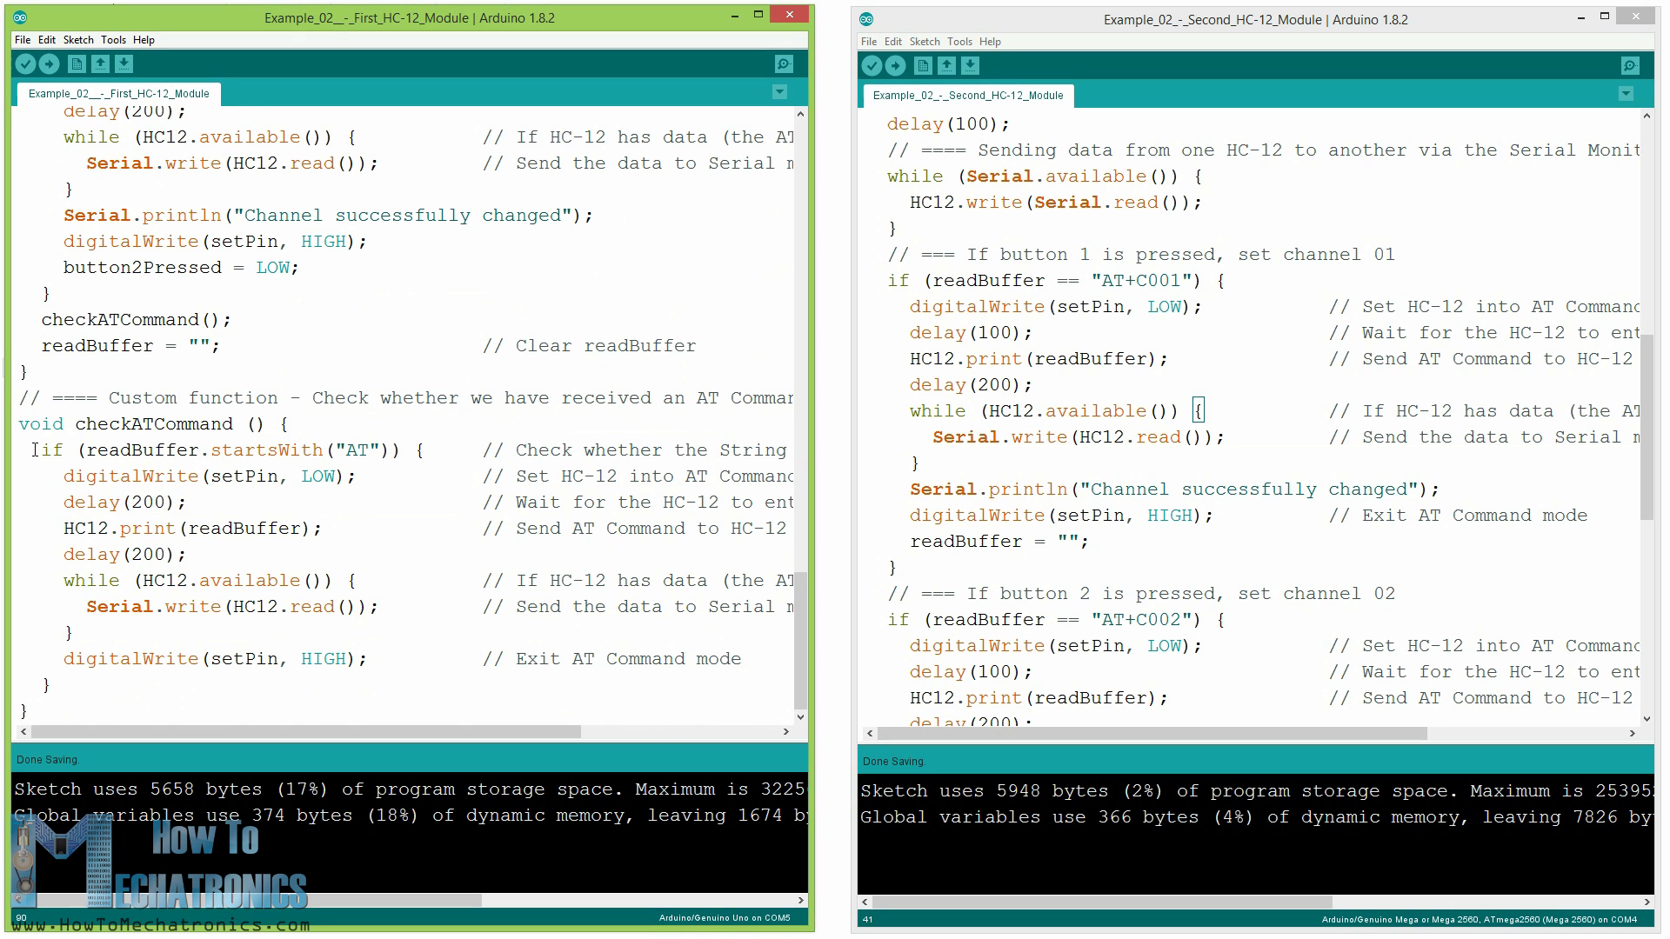
triple_click(234, 449)
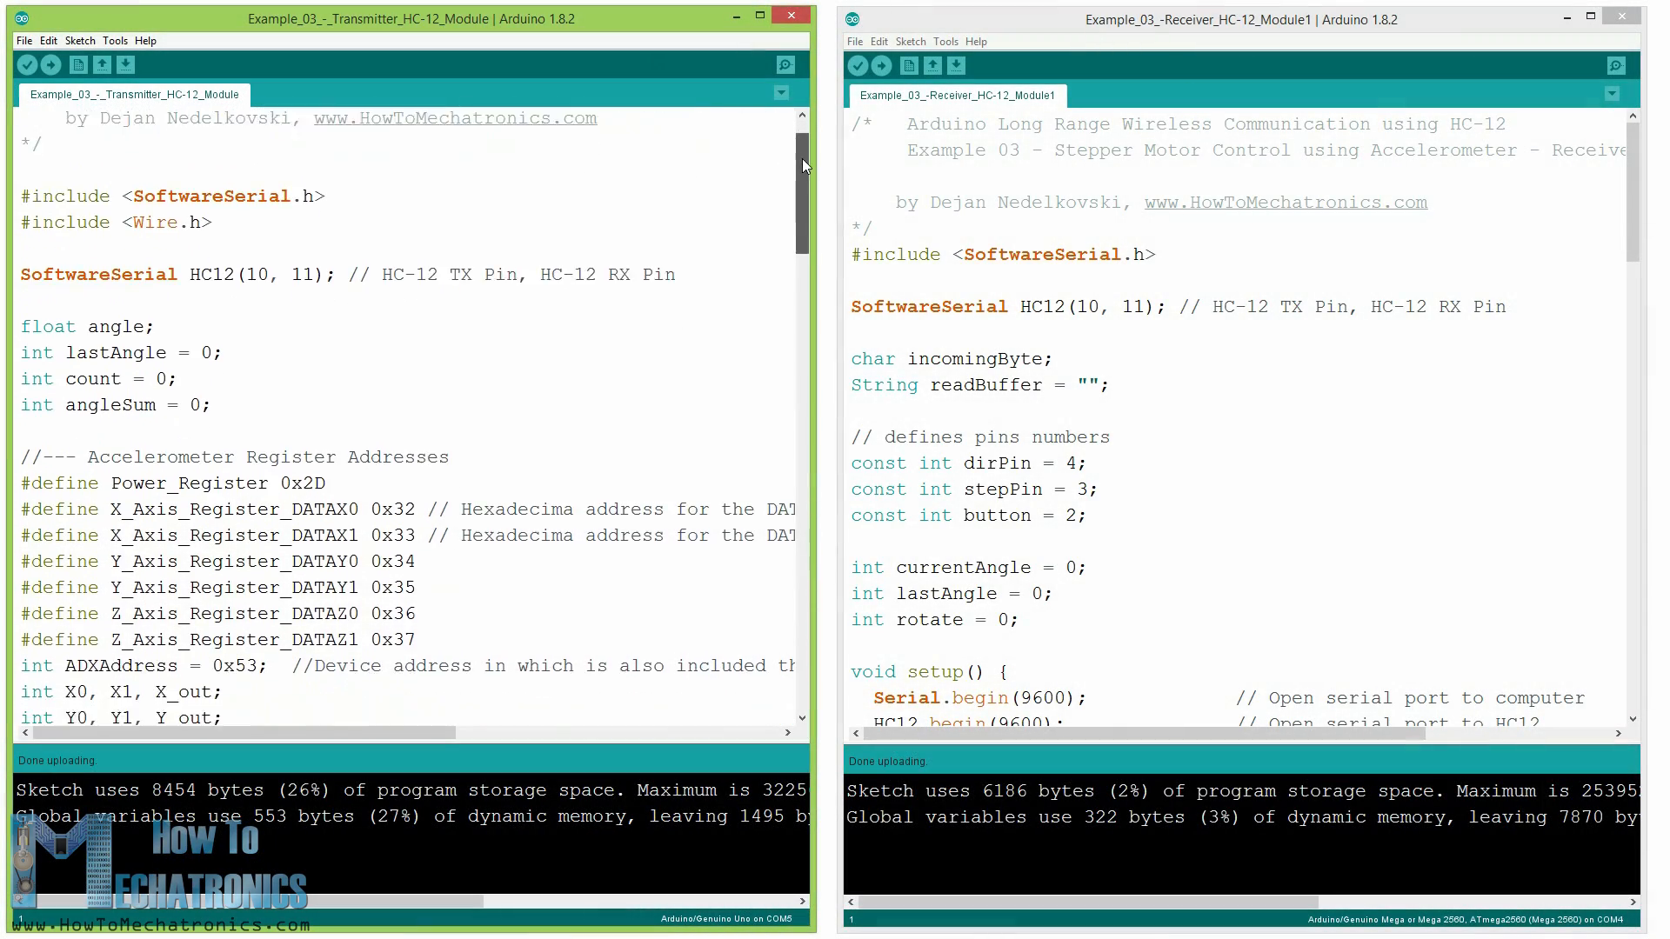
Scroll through the transmitter sketch's loop: accelerometer reading, angle computation and HC-12 sending.
scroll(down, 3)
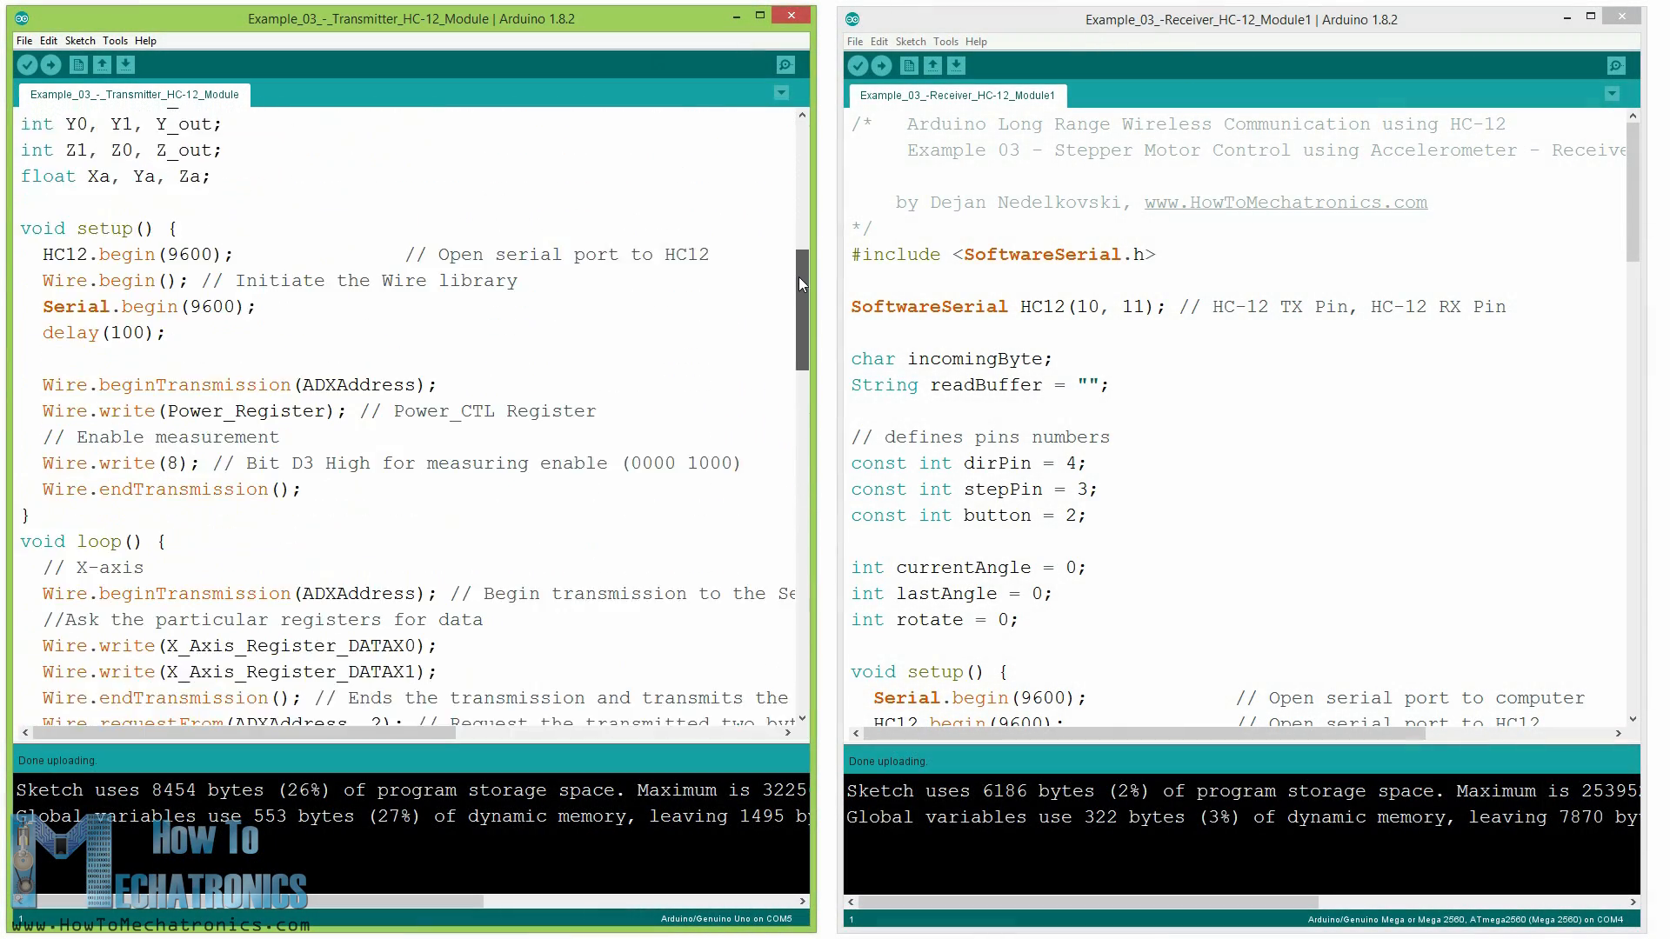
scroll(down, 3)
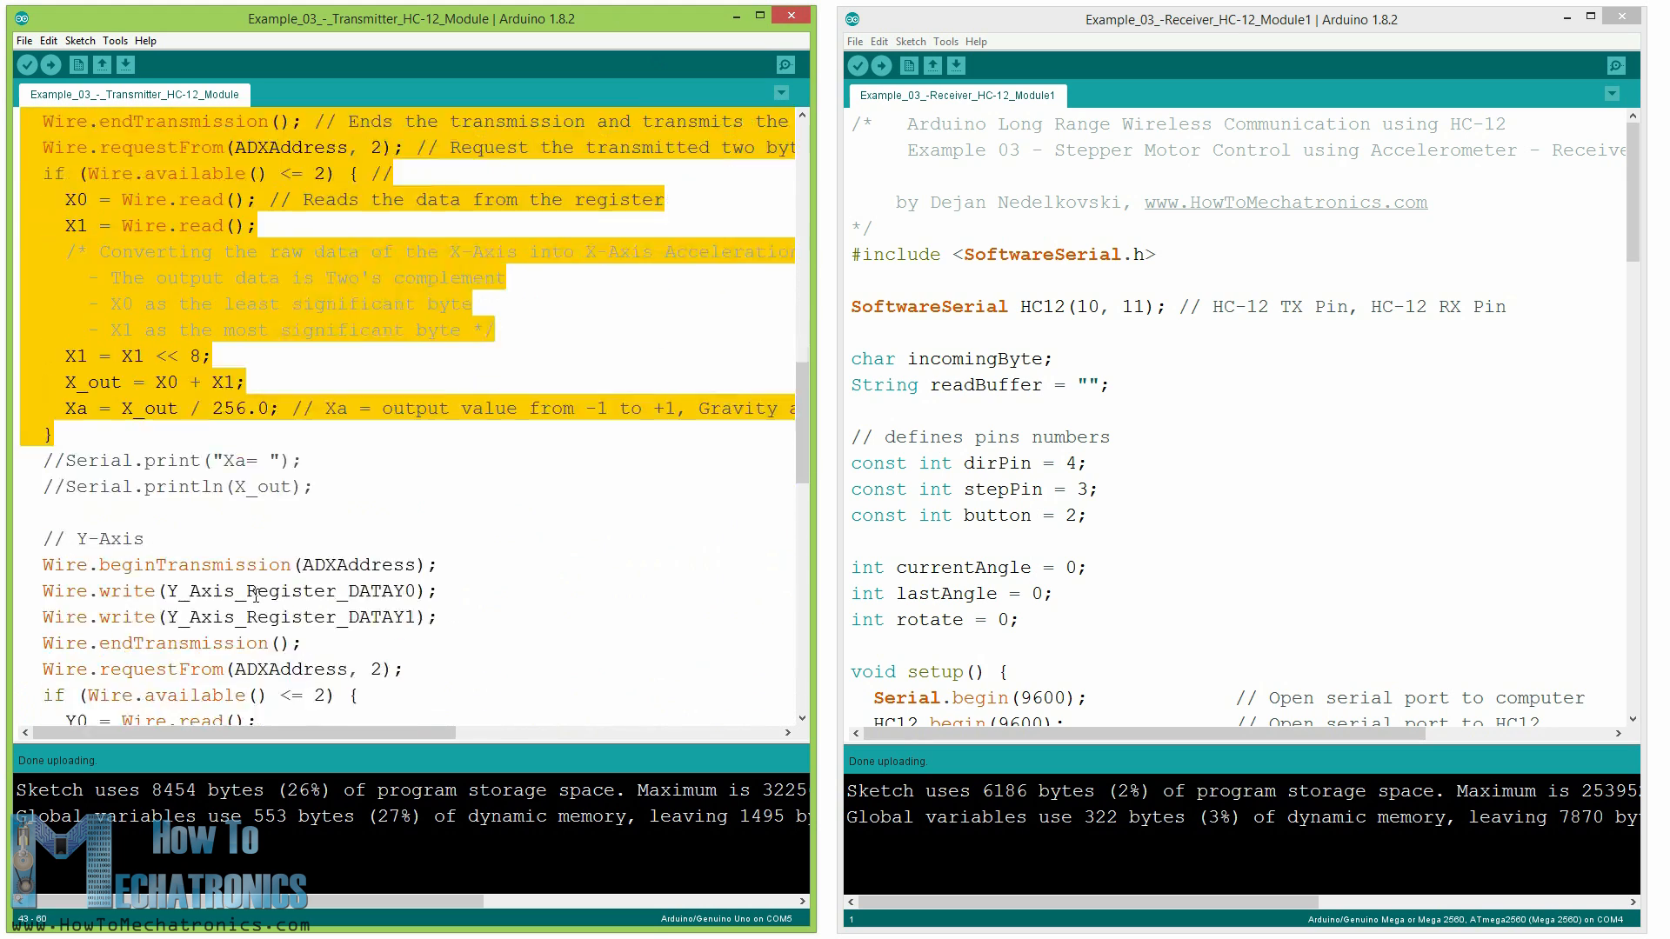
scroll(down, 3)
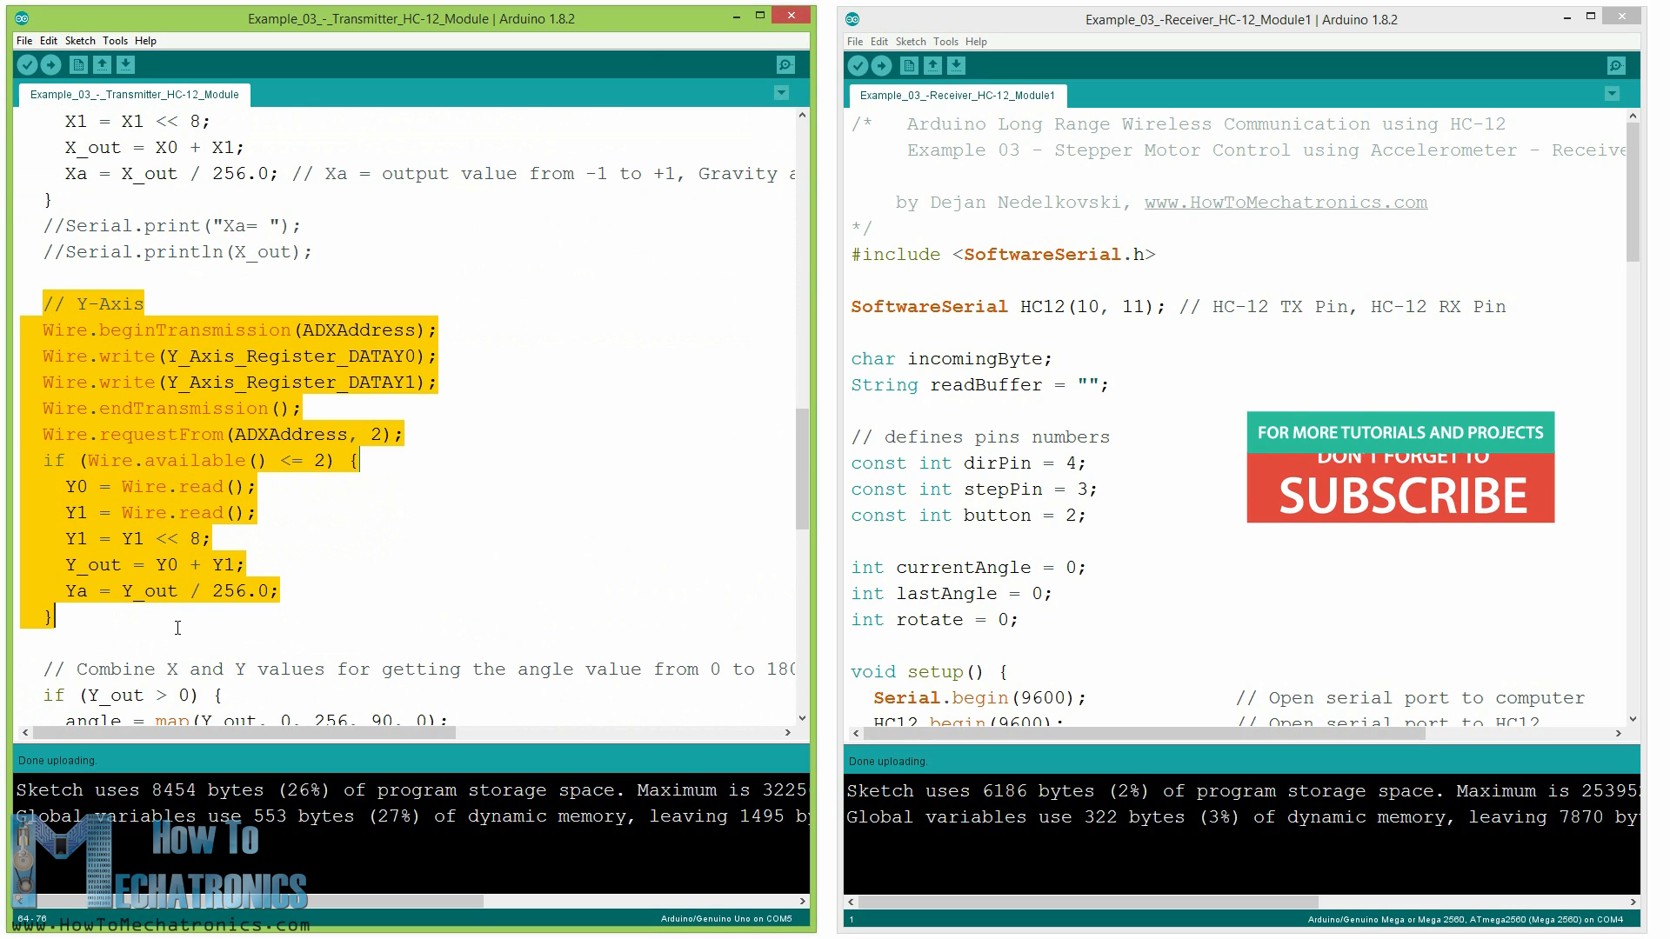
scroll(down, 3)
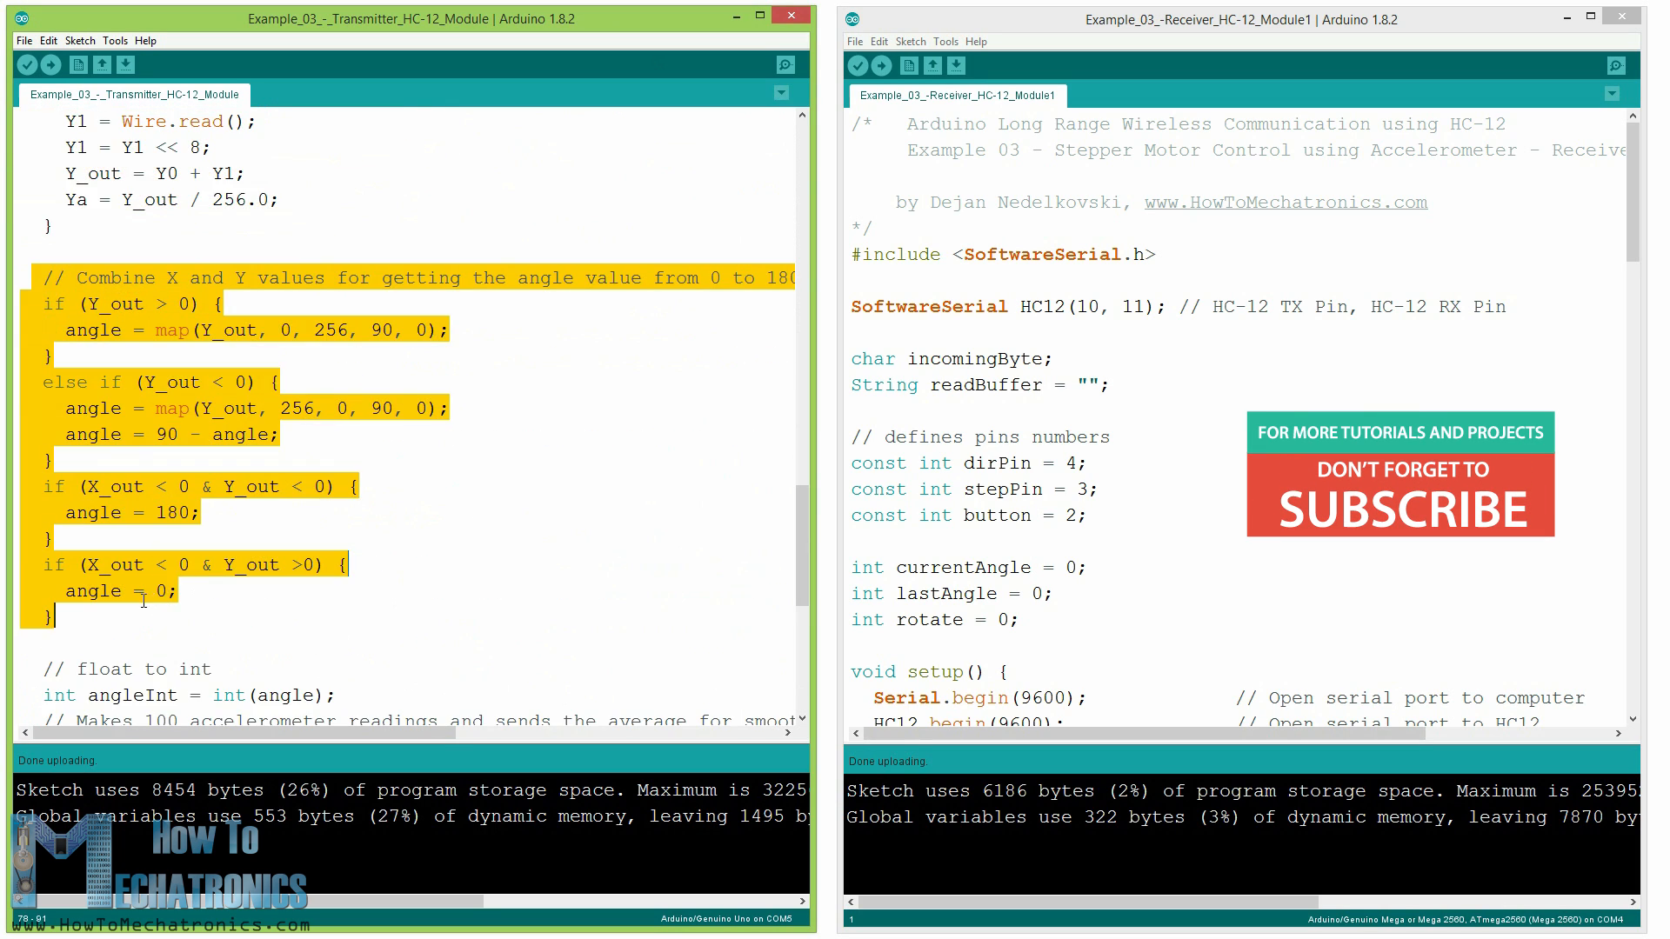
scroll(down, 3)
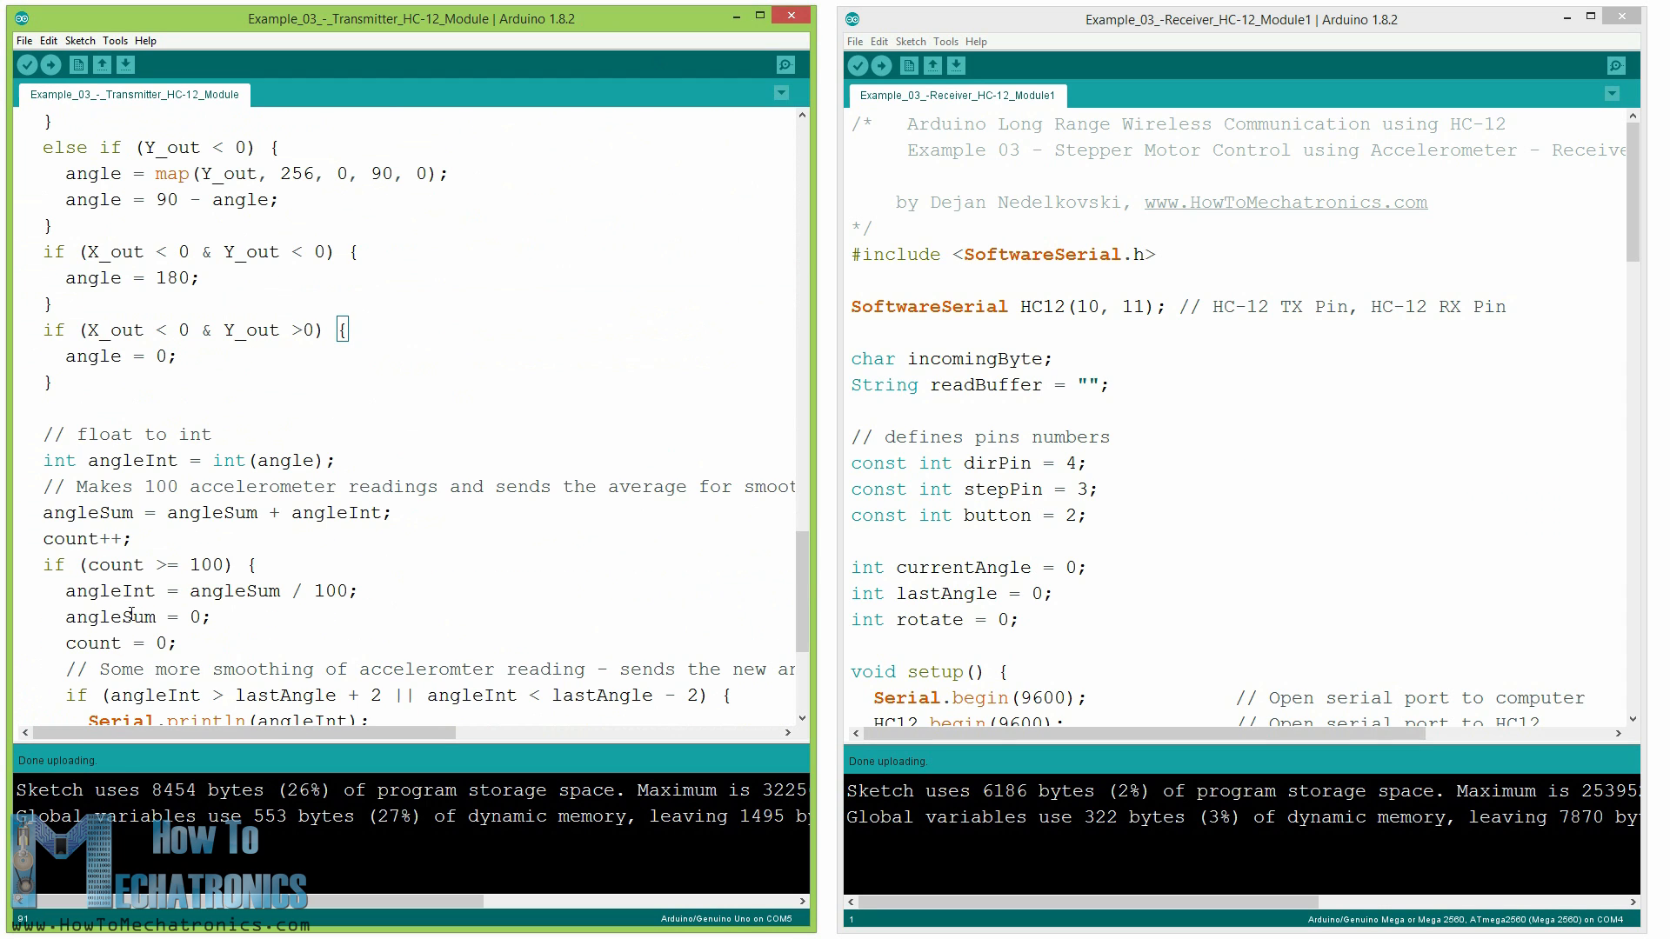
scroll(down, 3)
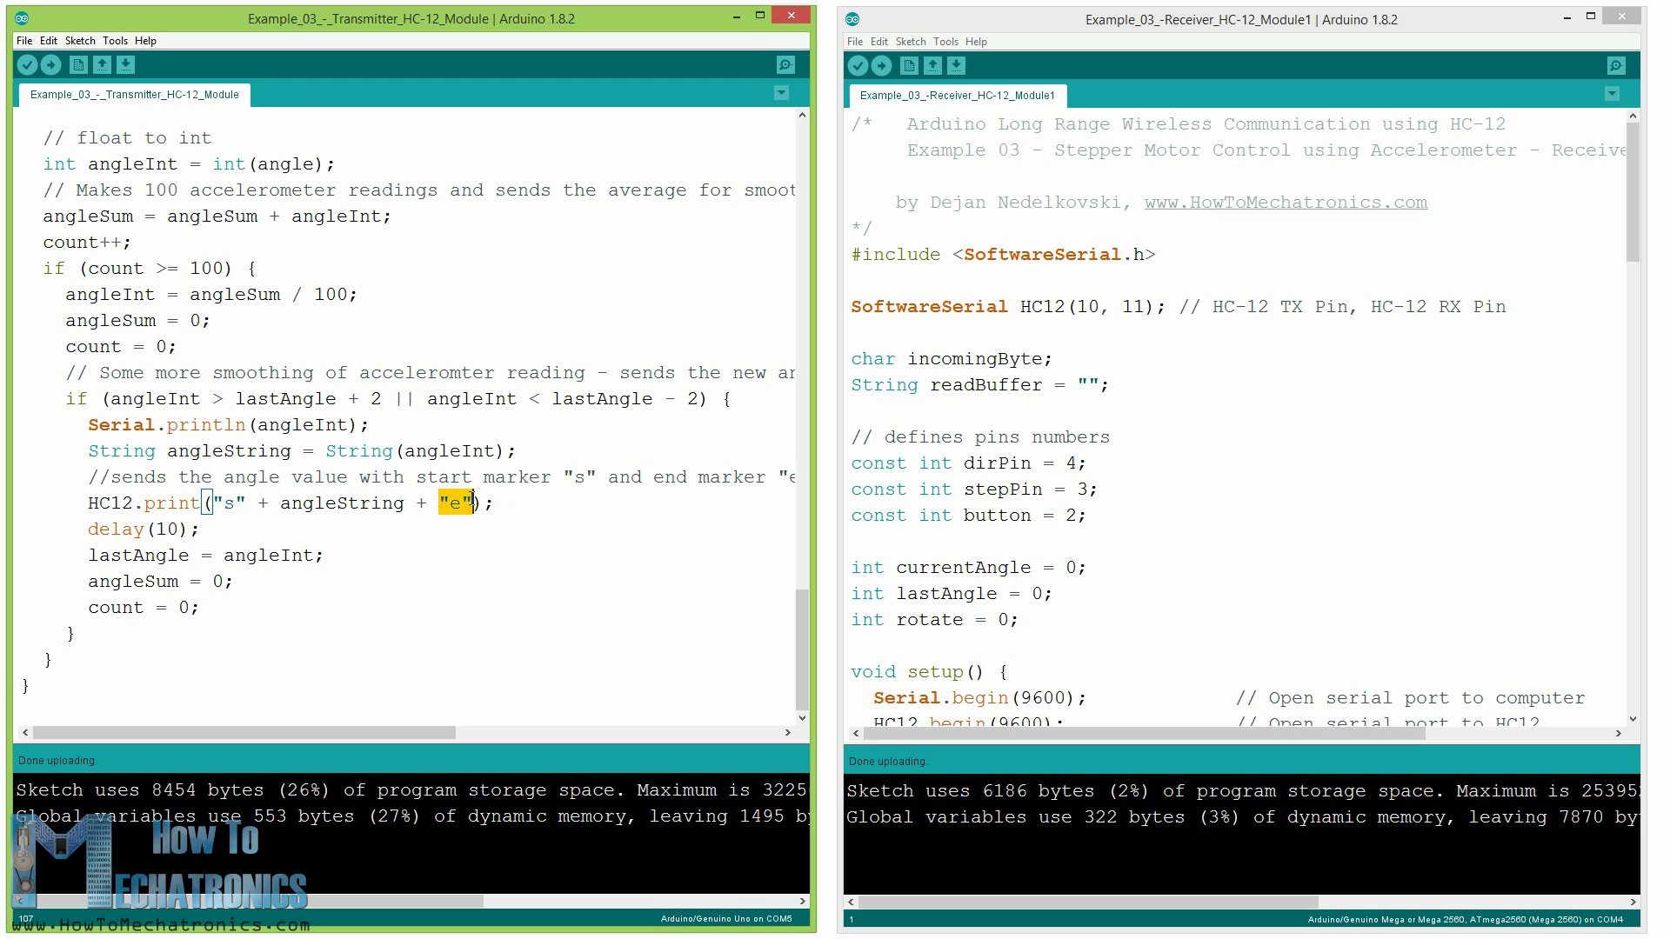
mouse_move(575, 511)
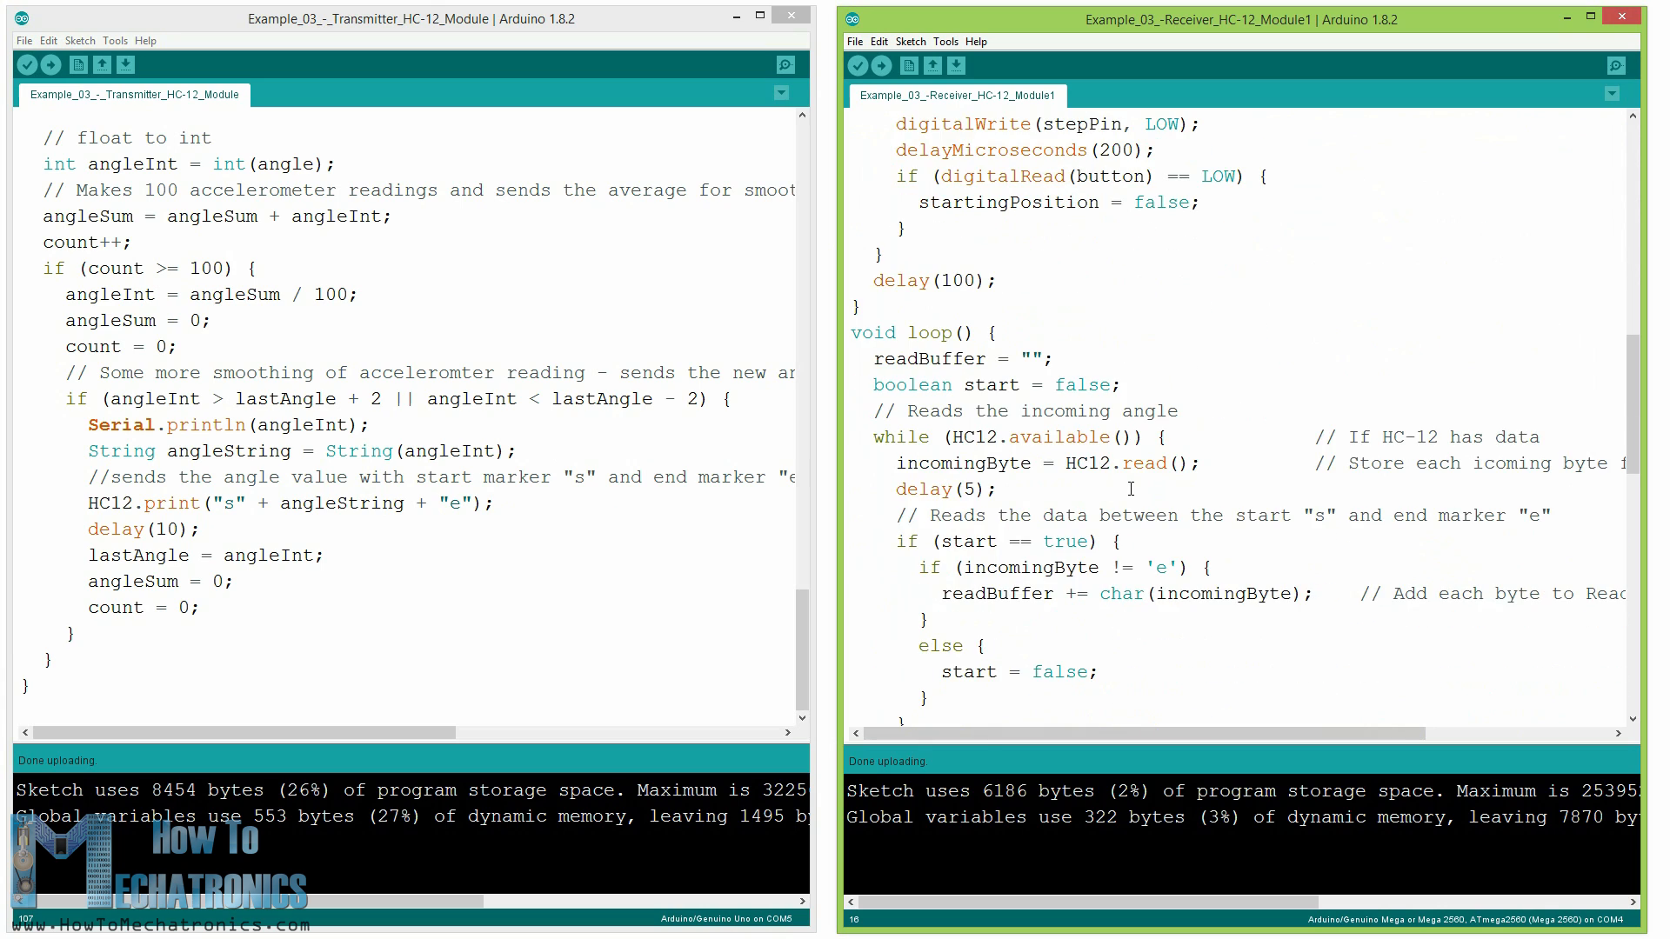
scroll(down, 3)
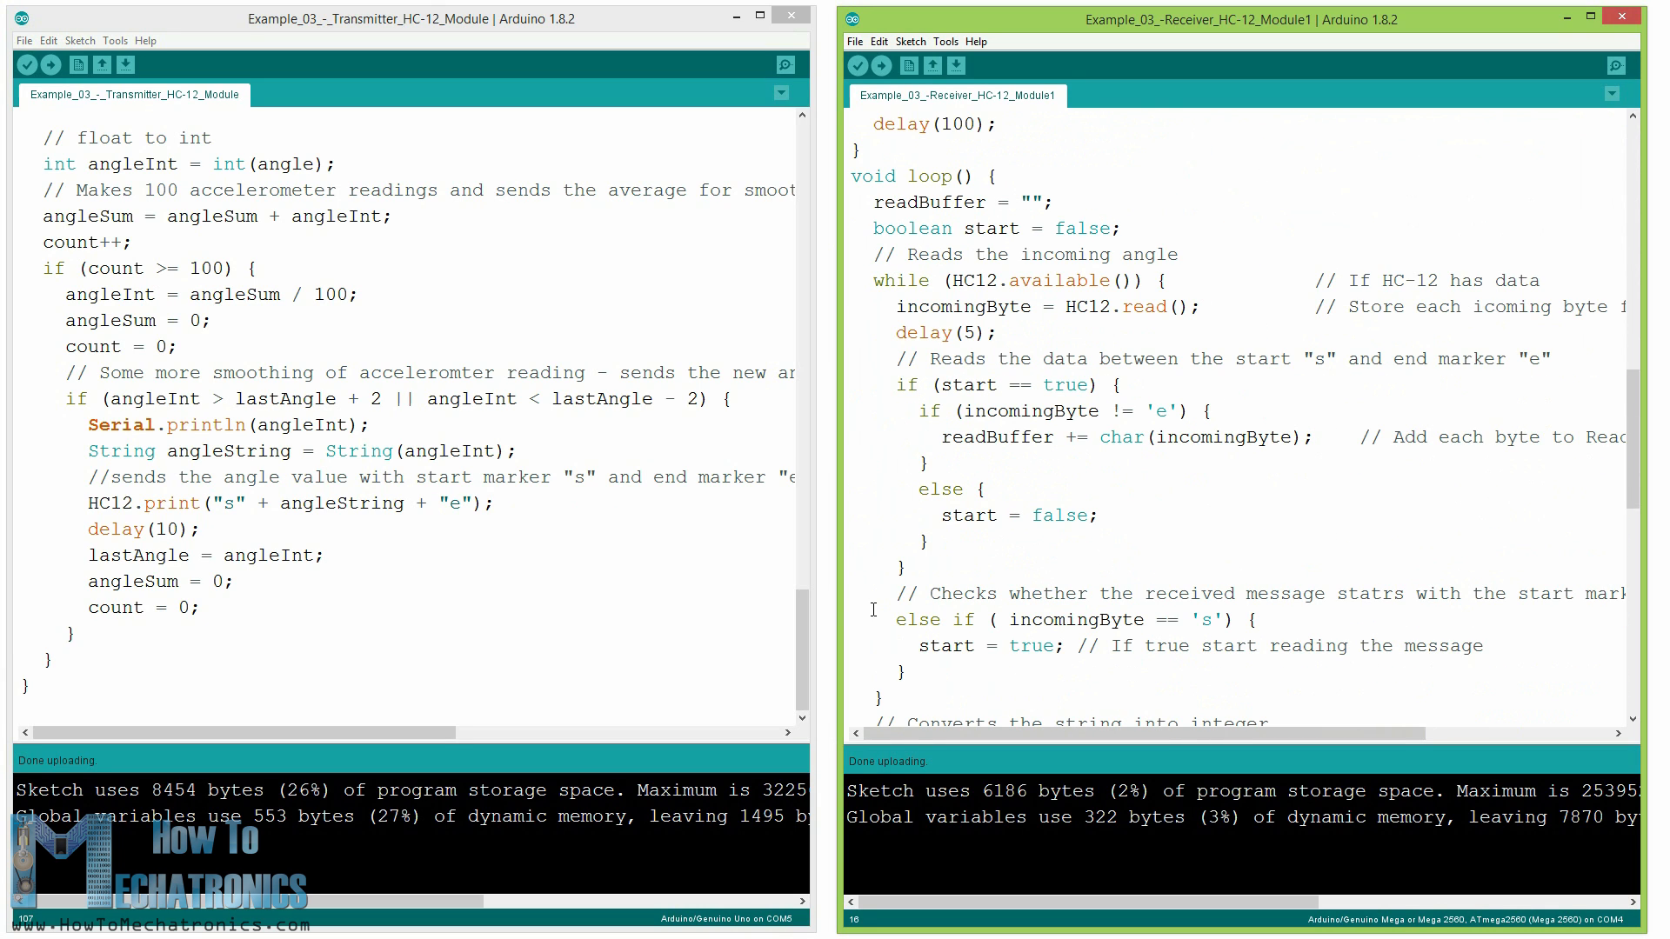
drag(901, 618, 907, 671)
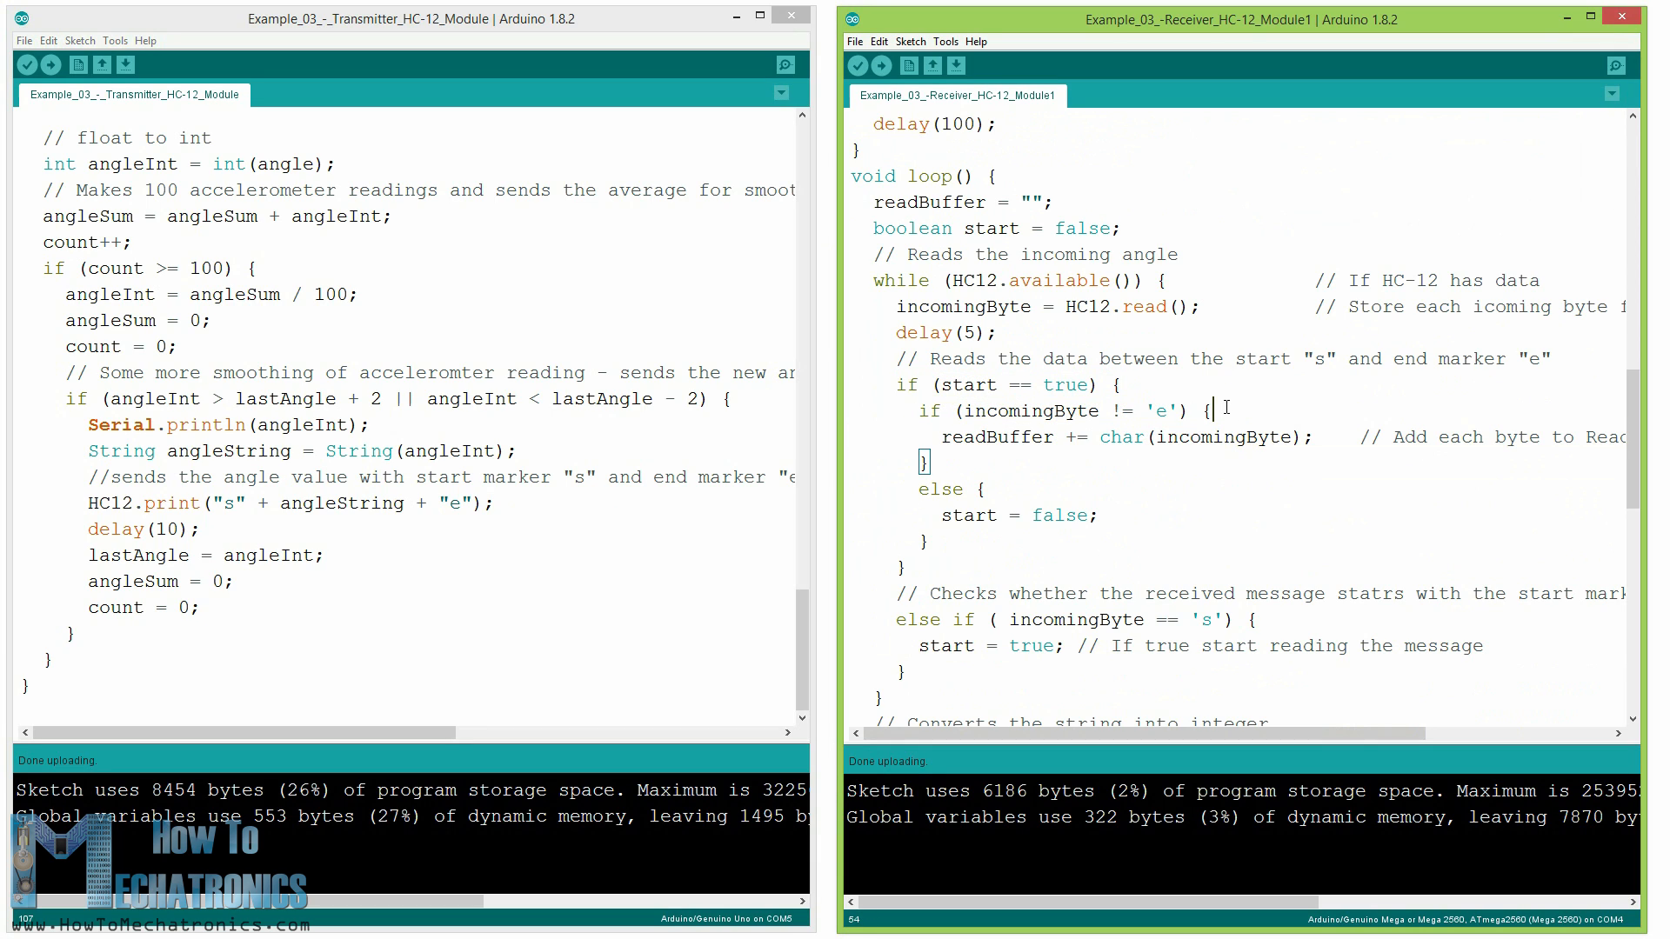
scroll(down, 3)
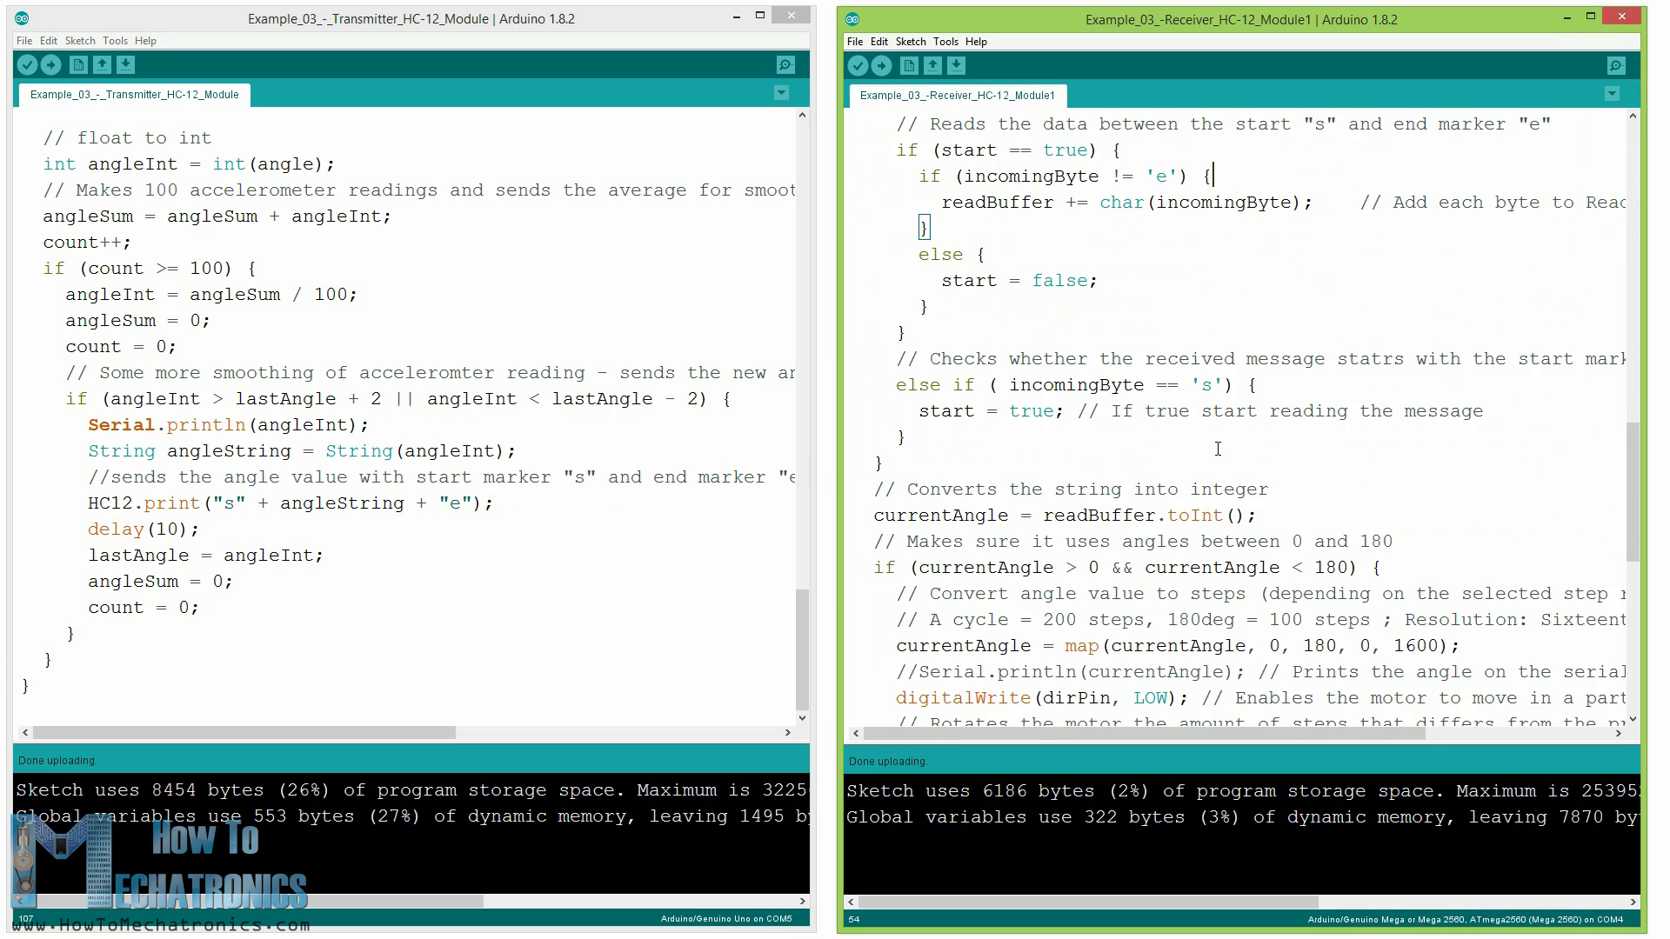
scroll(down, 3)
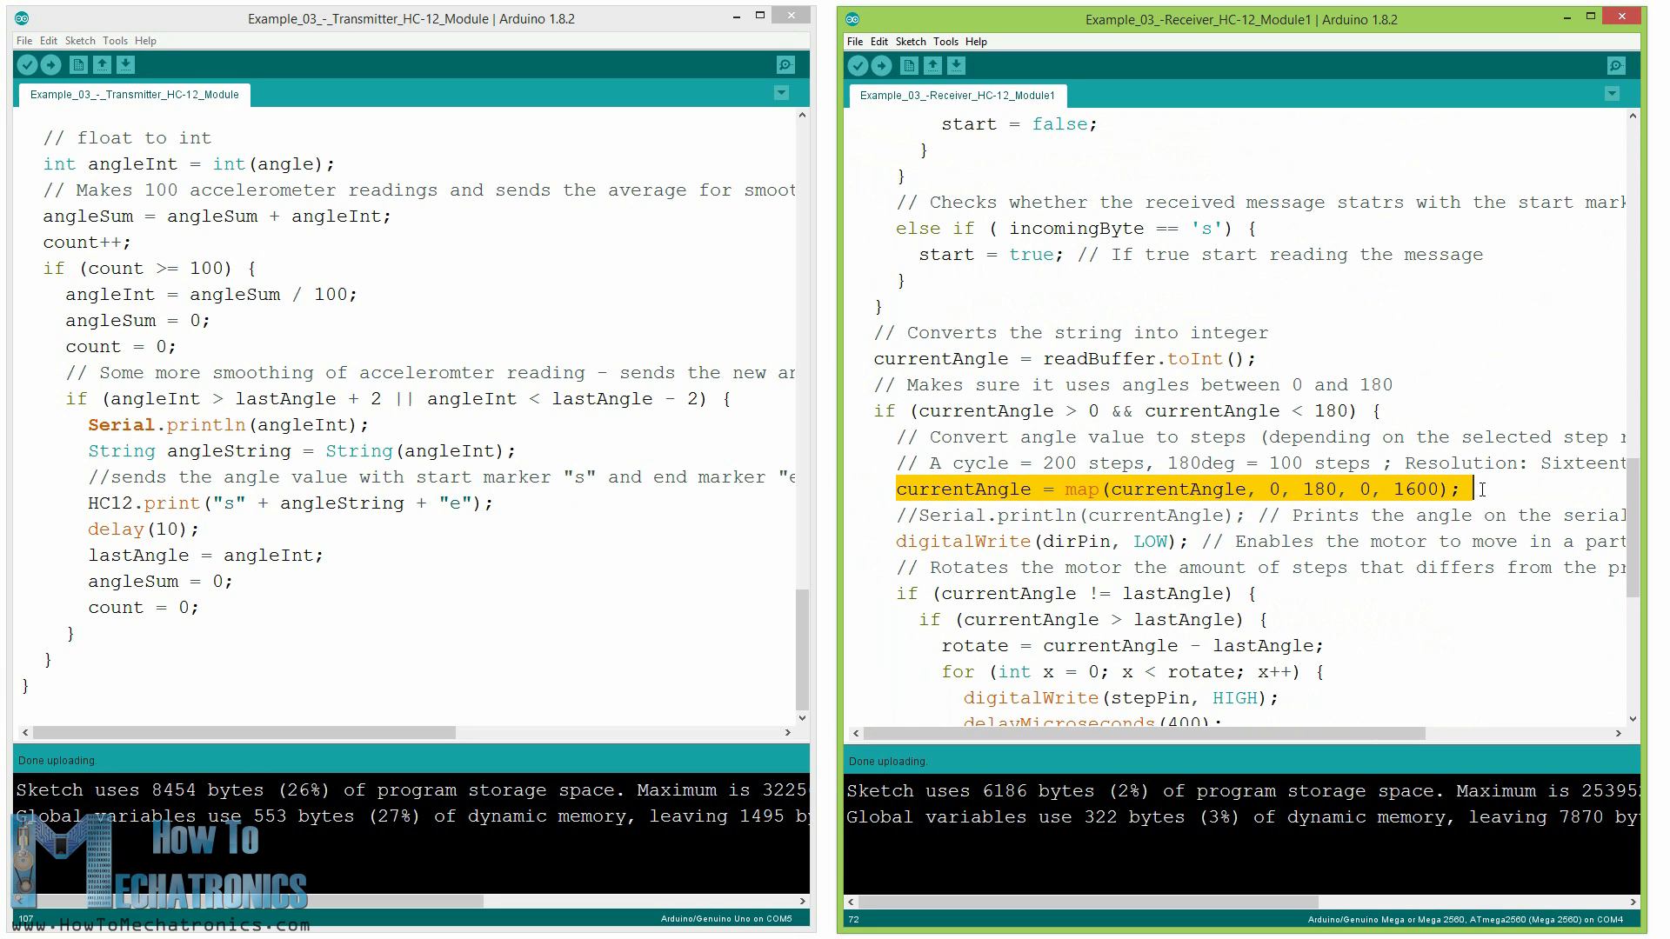
scroll(down, 3)
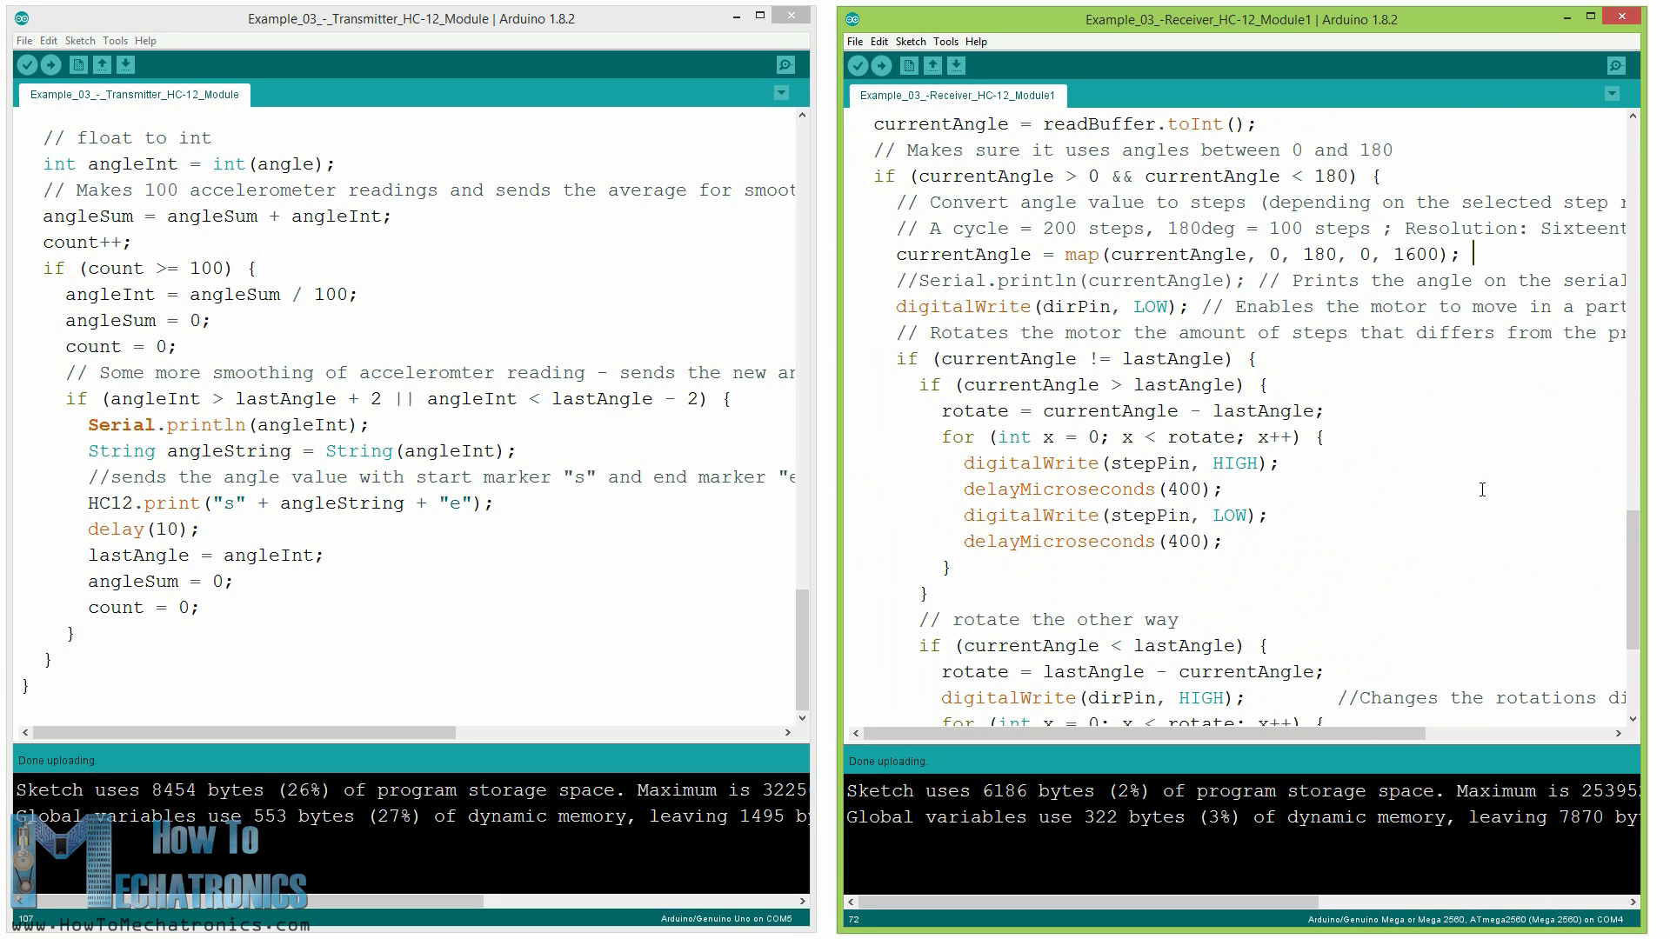
scroll(down, 3)
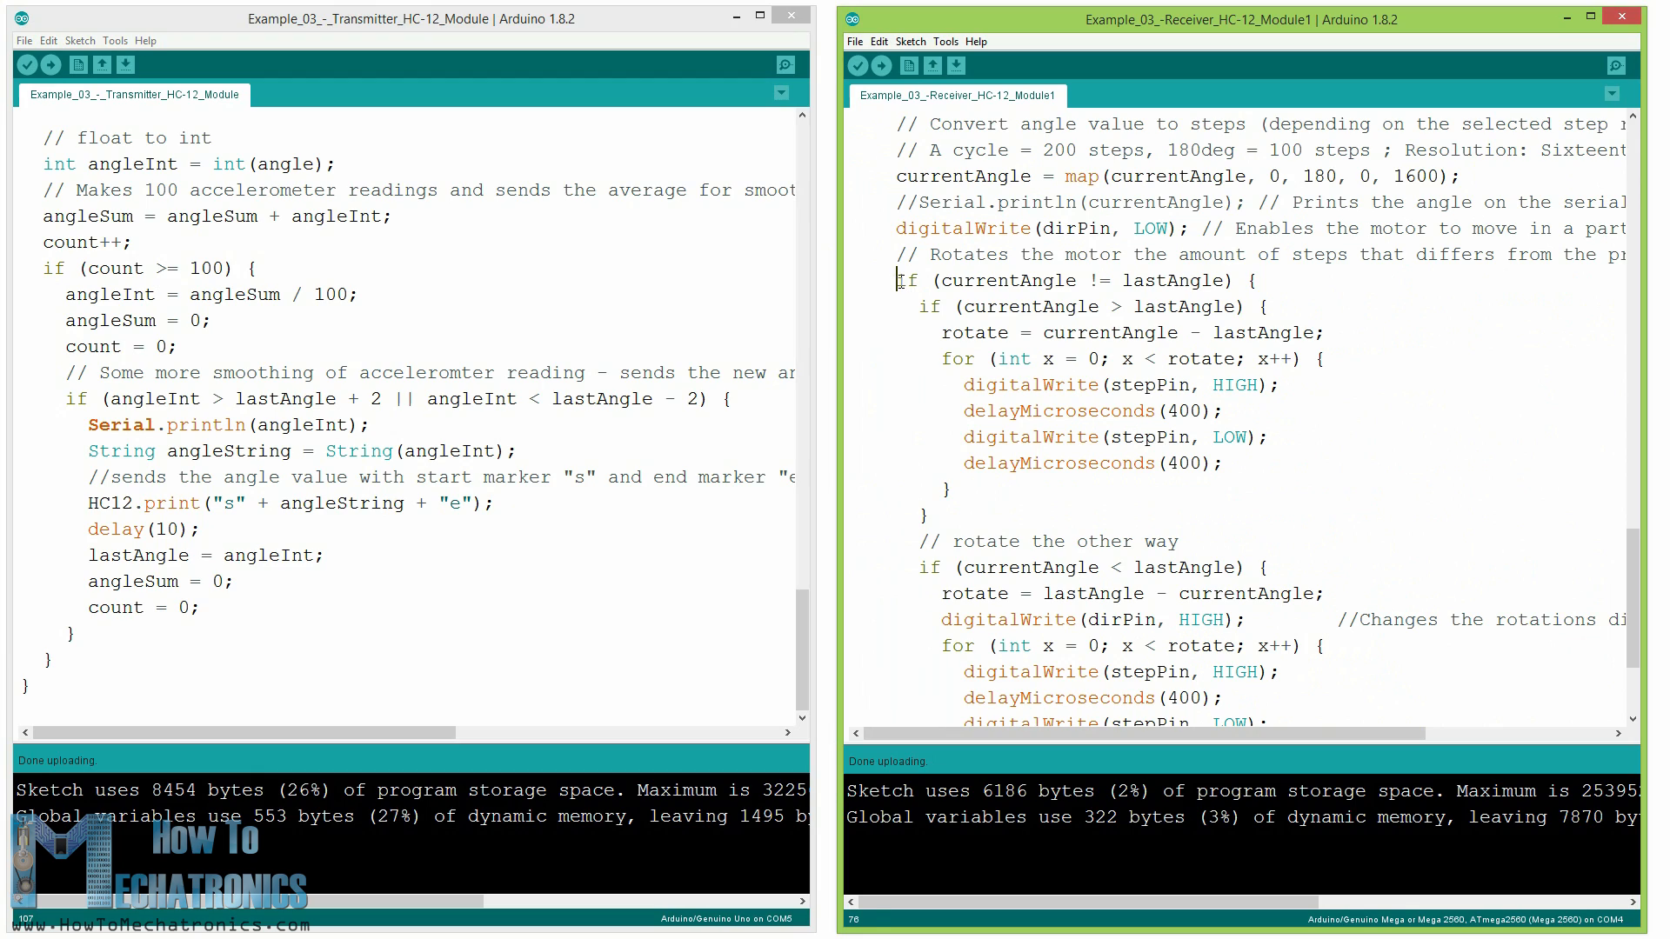
drag(898, 280, 948, 699)
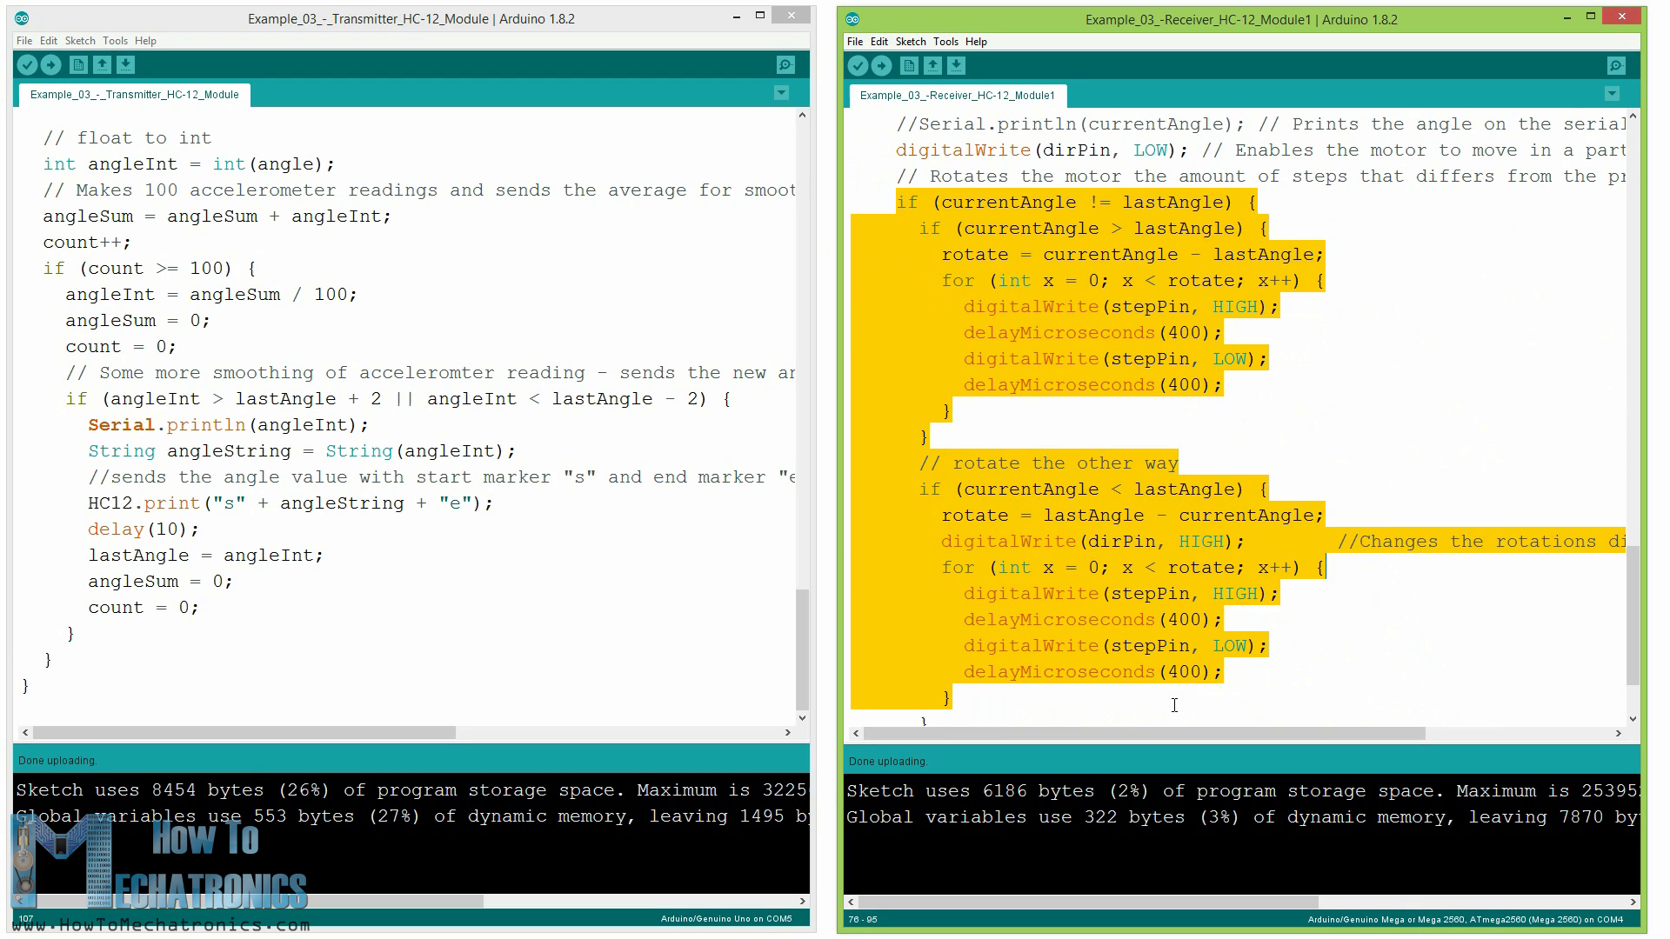